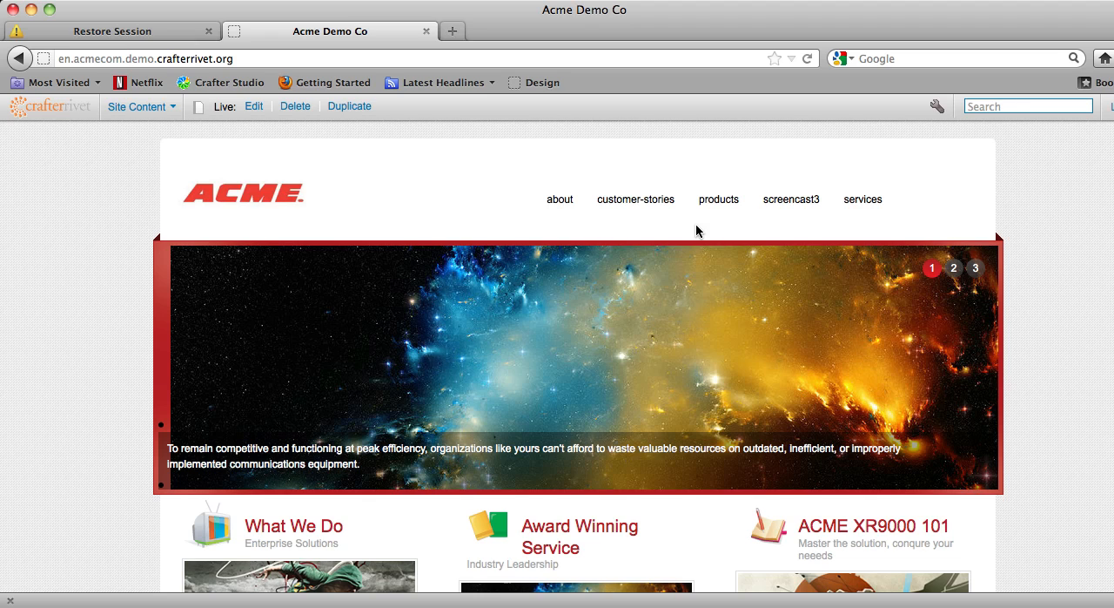
{"action": "mouse_move", "coordinate": [181, 82]}
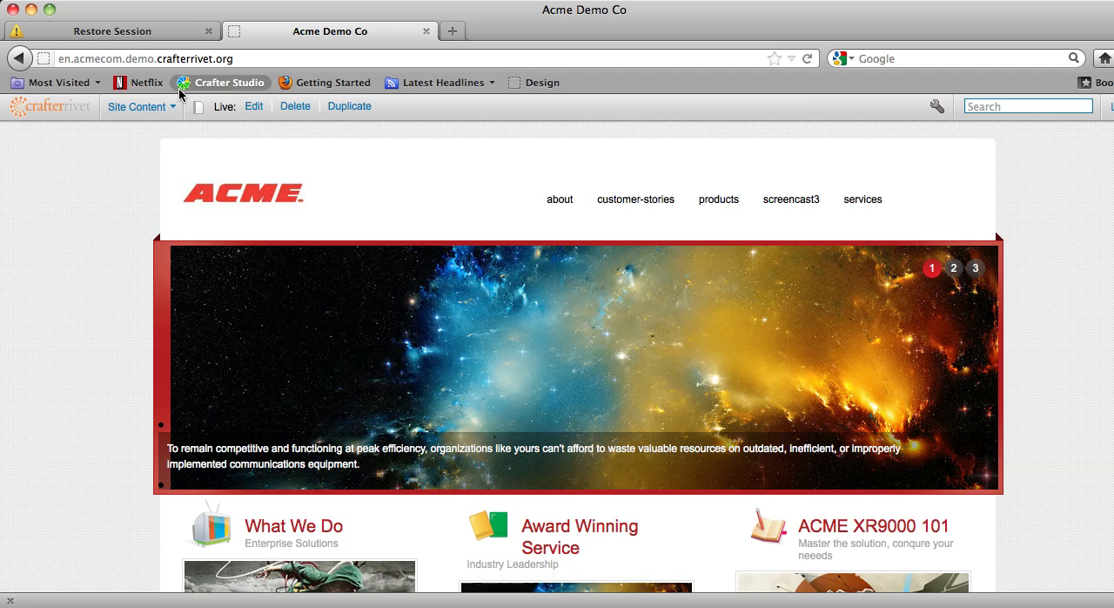
{"action": "mouse_move", "coordinate": [743, 134]}
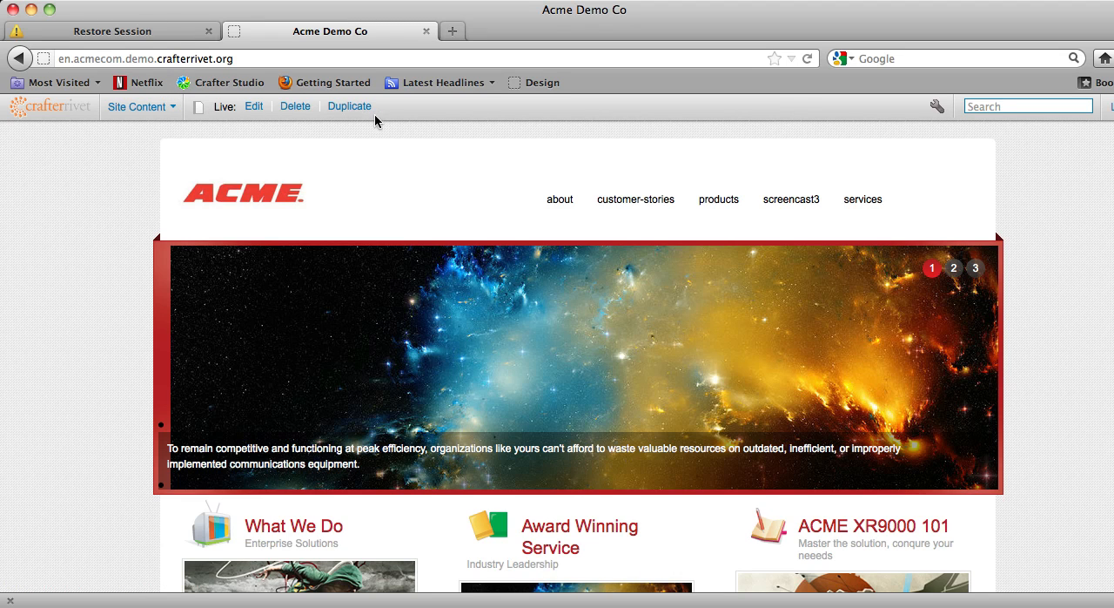
{"action": "mouse_move", "coordinate": [234, 108]}
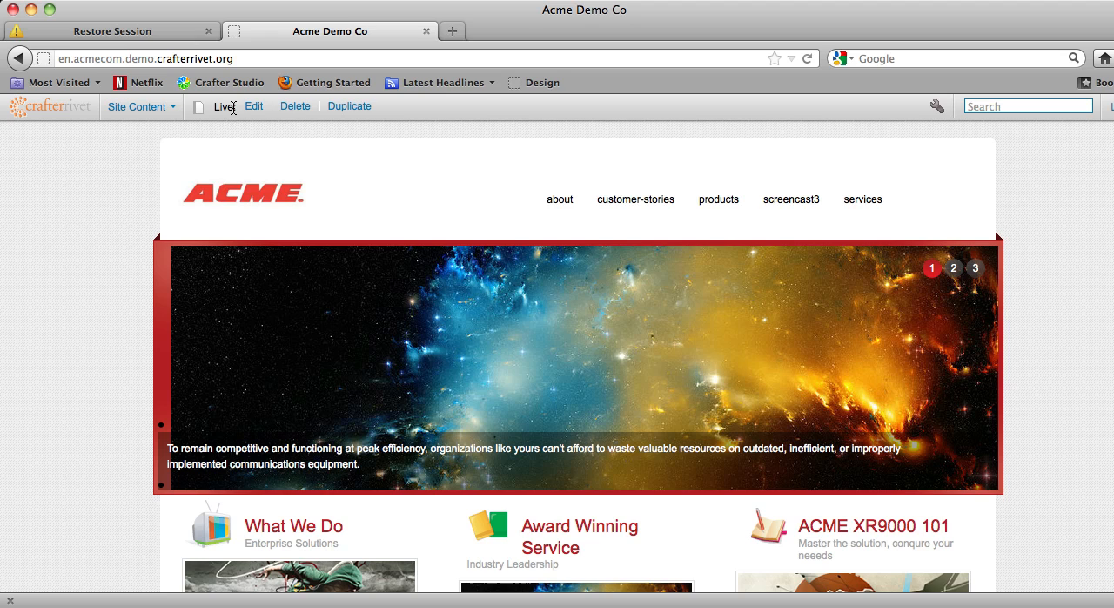
{"action": "mouse_move", "coordinate": [174, 106]}
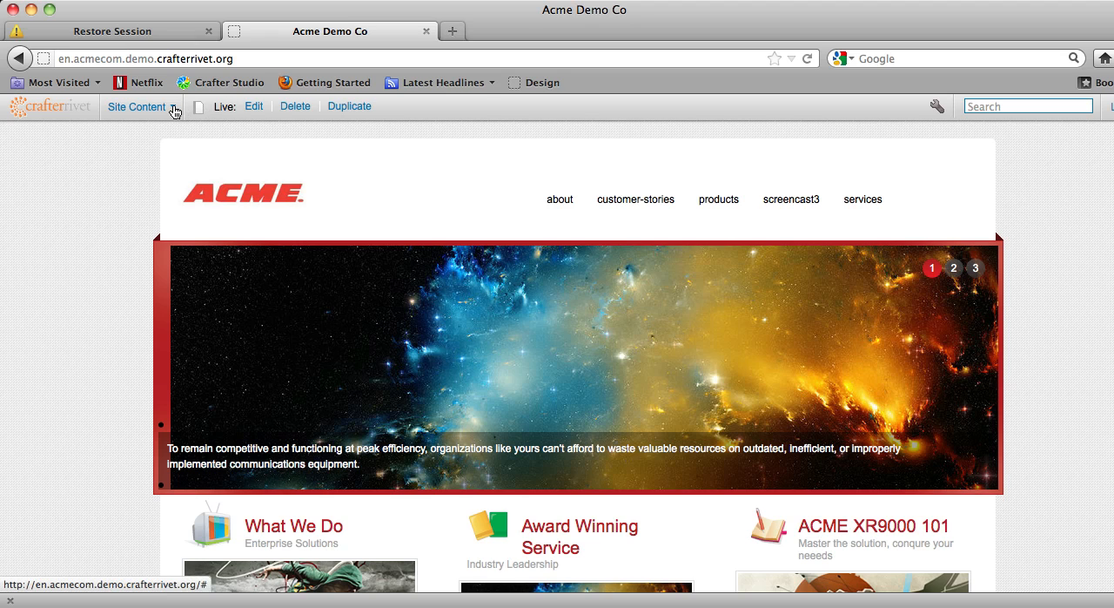
Switch the Publishing Channel in Preview Tools to iPhone so the site renders in a phone frame.
{"action": "left_click", "coordinate": [135, 106]}
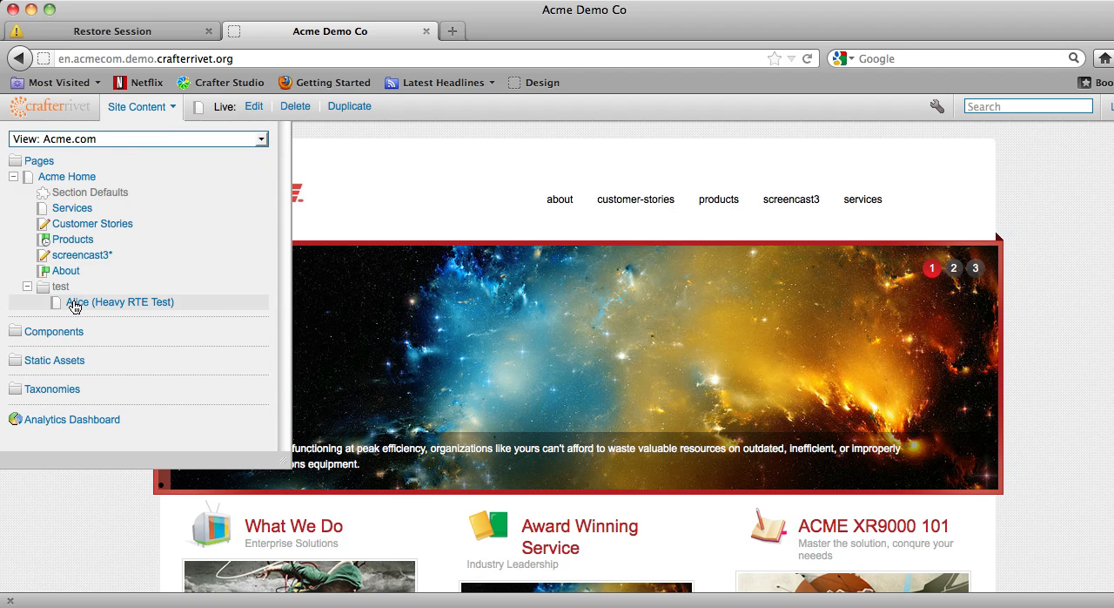
{"action": "mouse_move", "coordinate": [191, 49]}
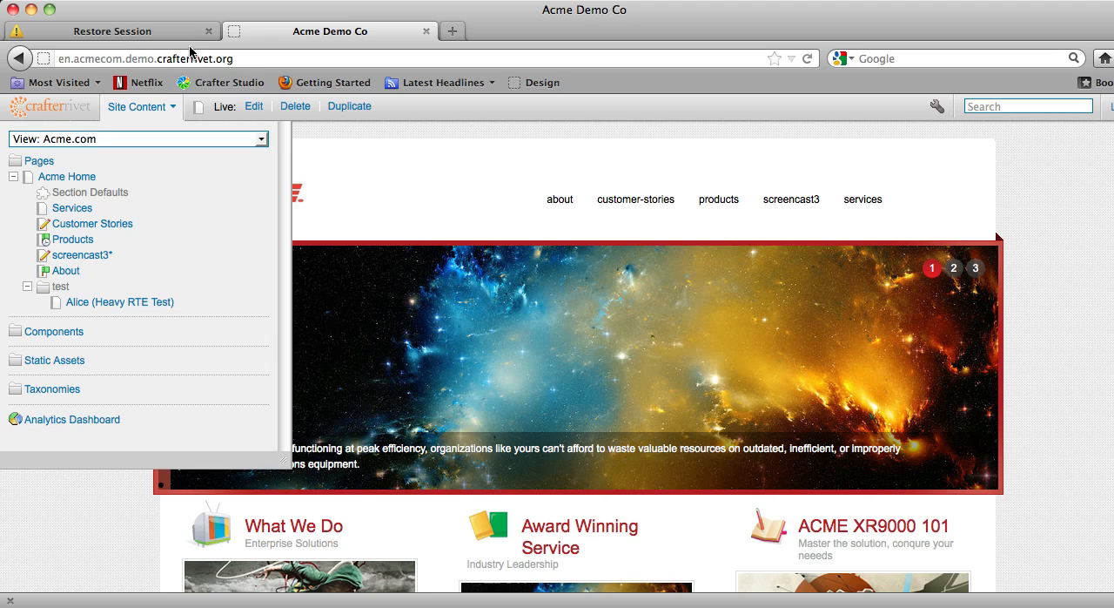
{"action": "mouse_move", "coordinate": [404, 99]}
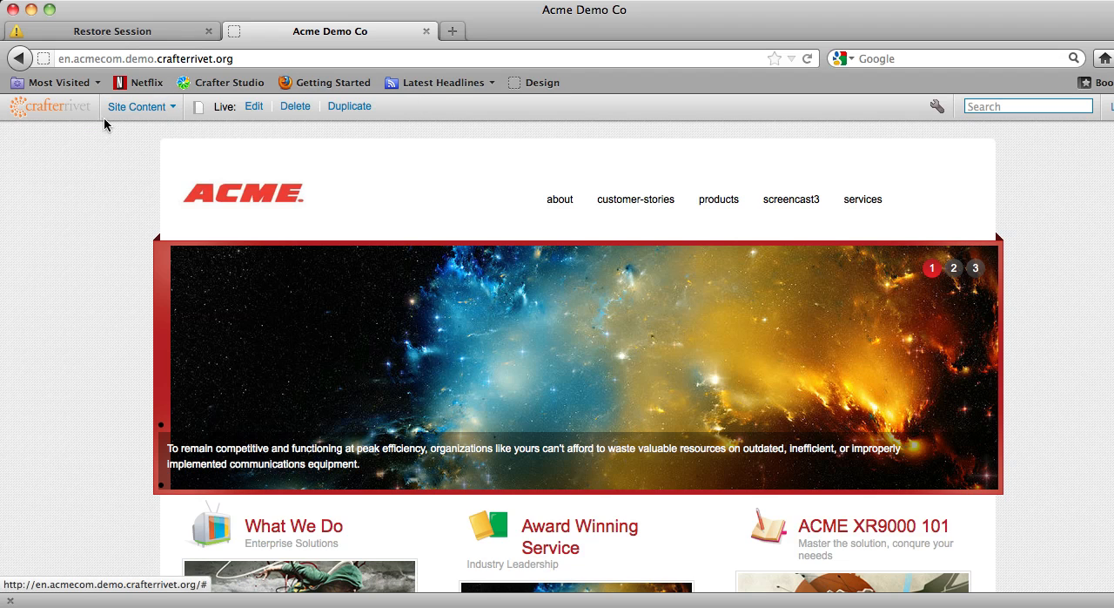
{"action": "mouse_move", "coordinate": [629, 163]}
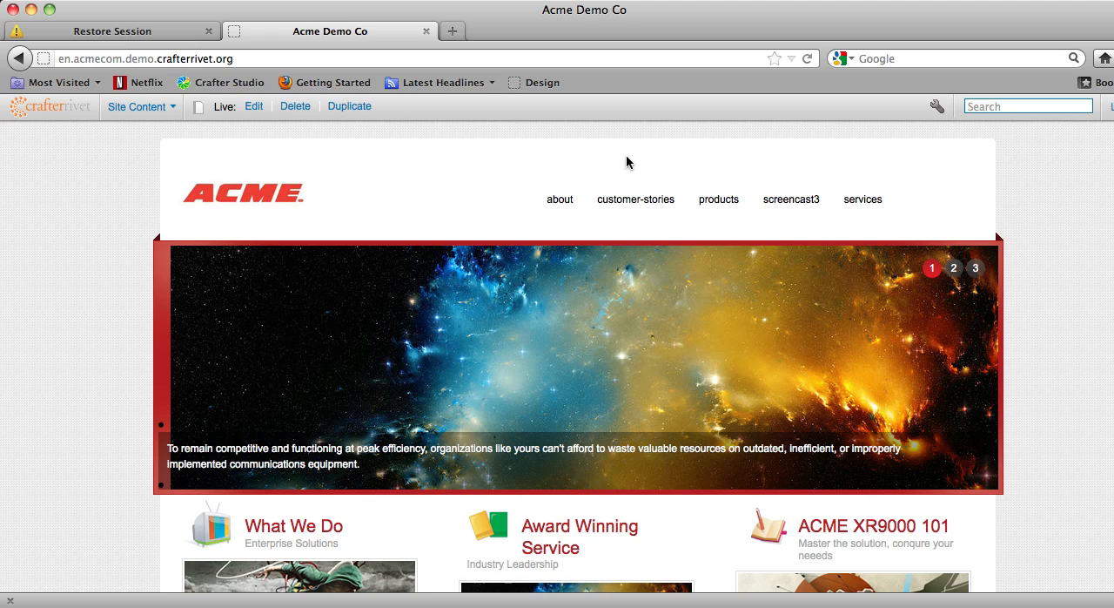
{"action": "scroll", "scroll_direction": "down", "scroll_amount": 3}
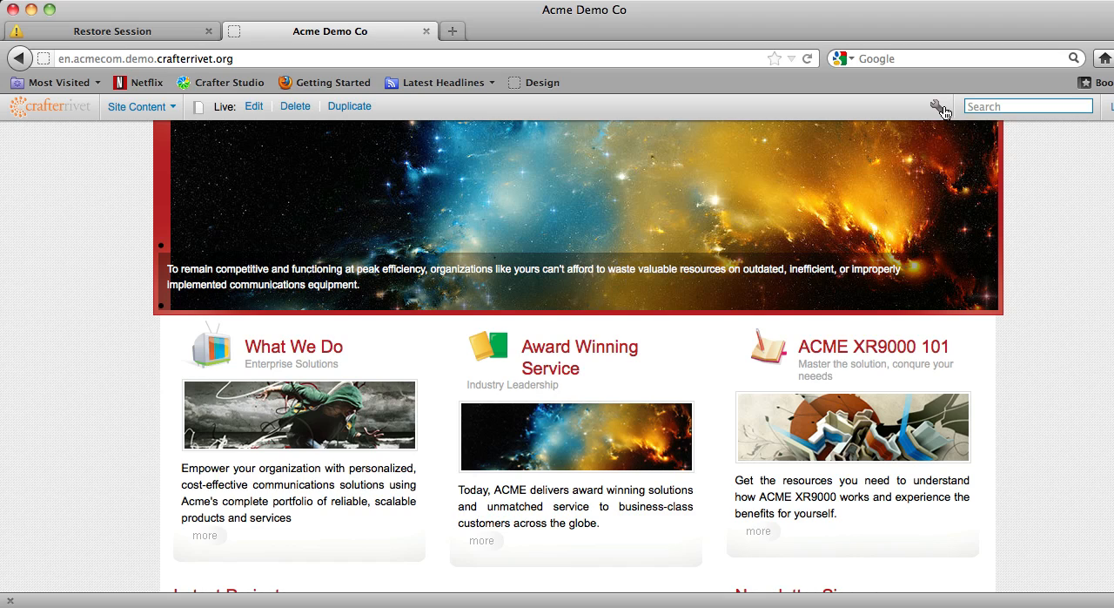
{"action": "mouse_move", "coordinate": [941, 108]}
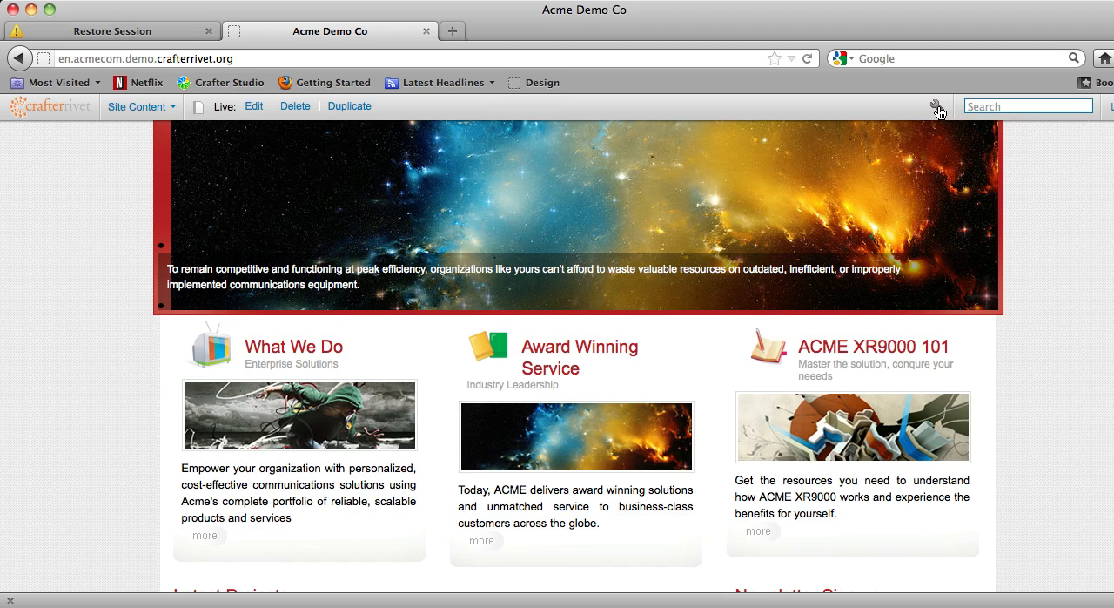
{"action": "left_click", "coordinate": [937, 106]}
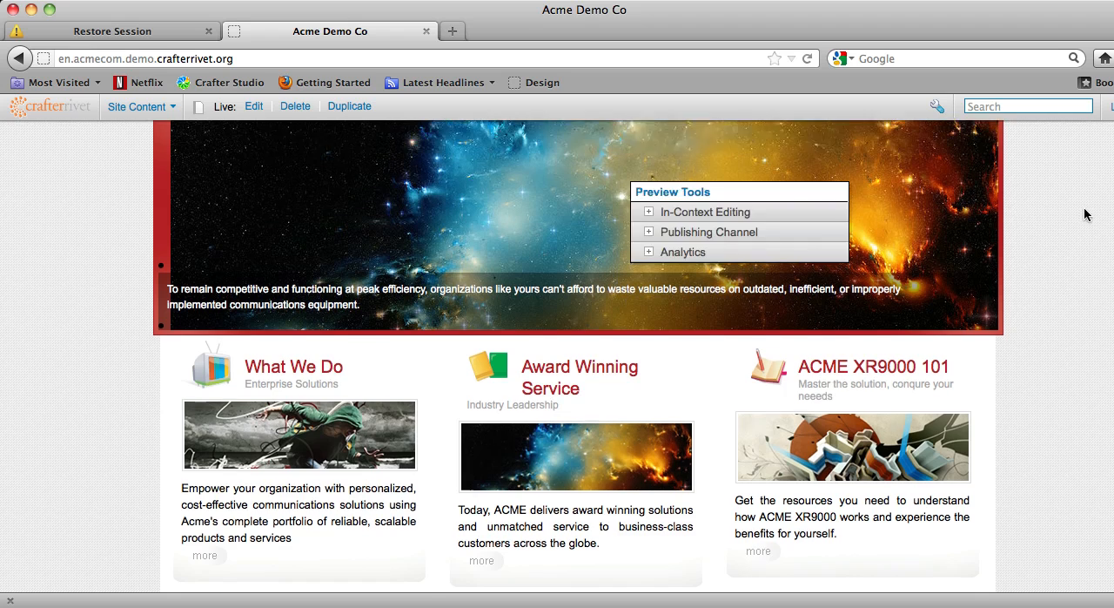
{"action": "scroll", "scroll_direction": "up", "scroll_amount": 3}
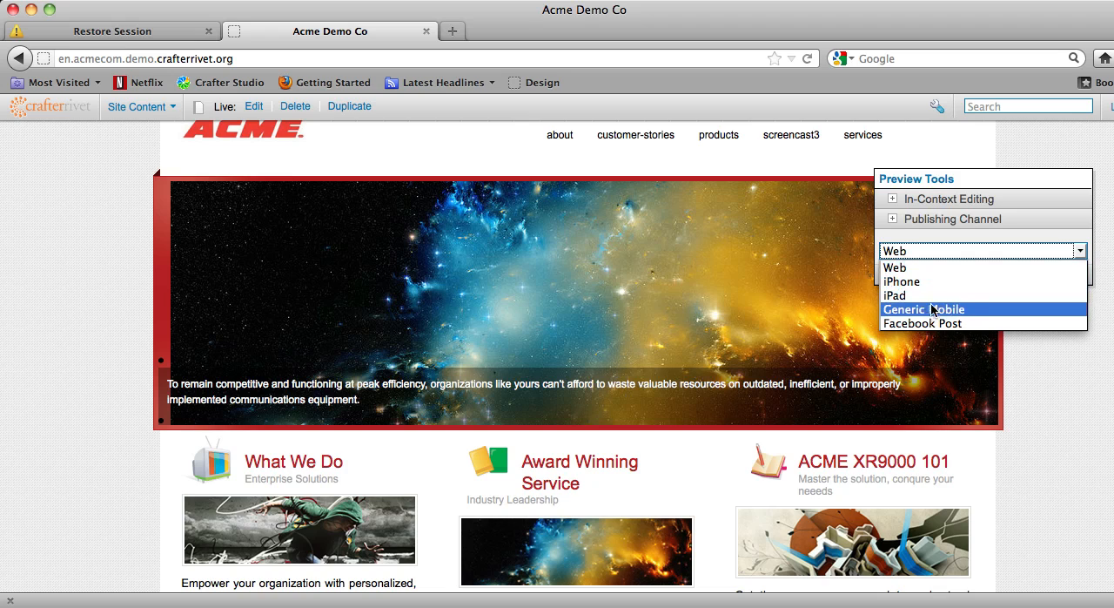
{"action": "mouse_move", "coordinate": [936, 323]}
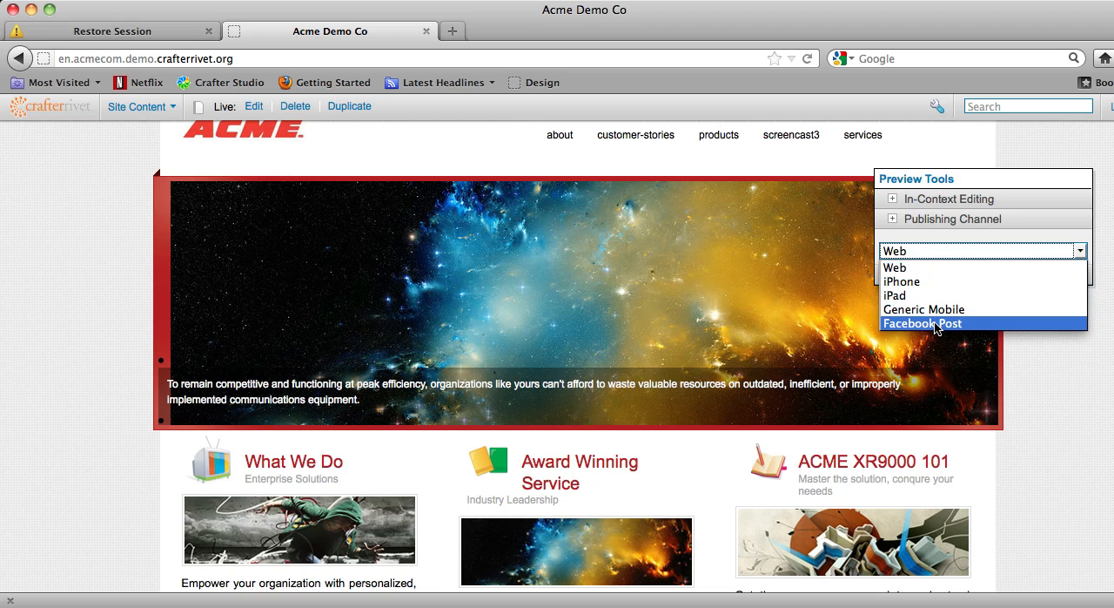
{"action": "mouse_move", "coordinate": [923, 310]}
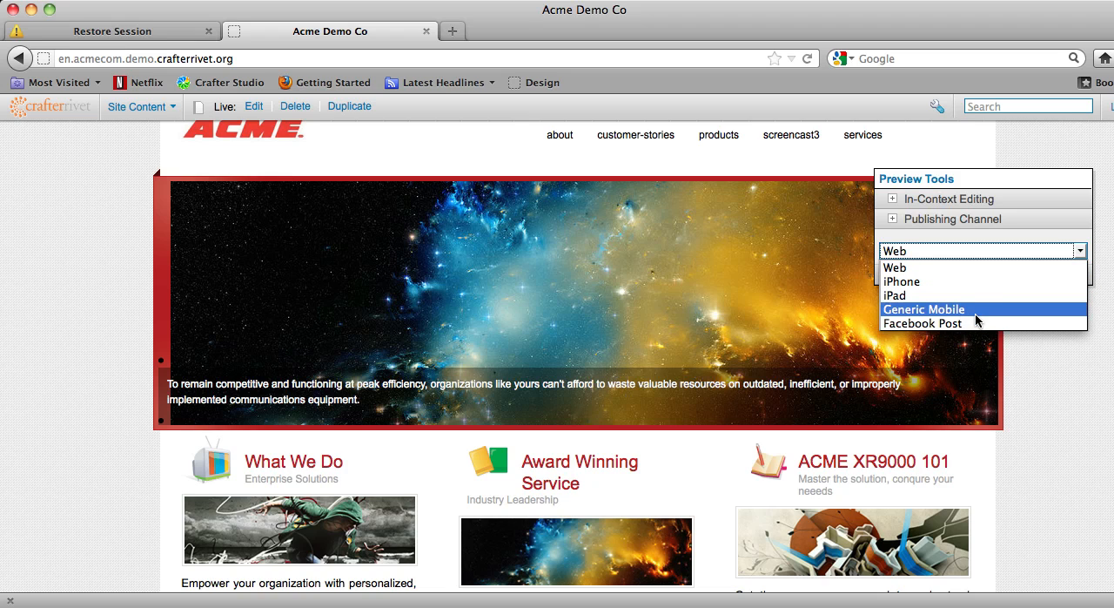
{"action": "mouse_move", "coordinate": [958, 282]}
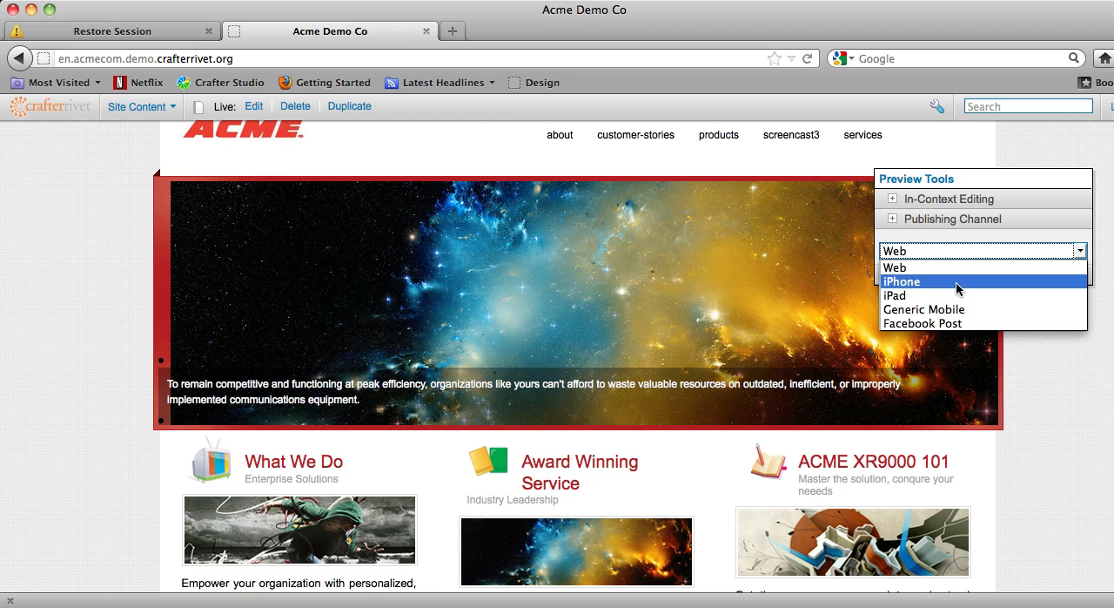
{"action": "left_click", "coordinate": [901, 282]}
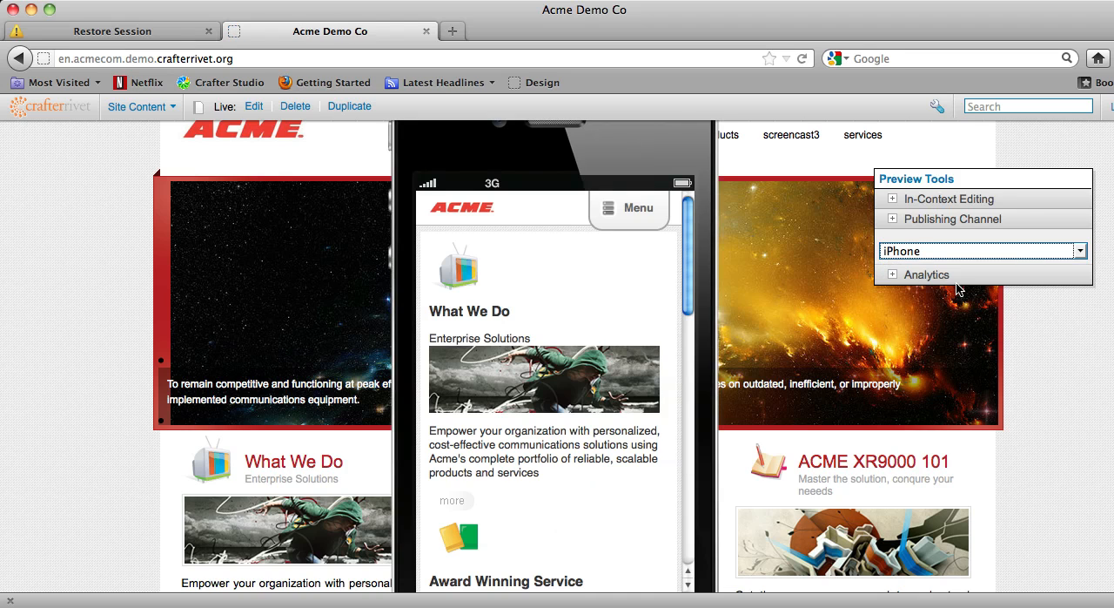
{"action": "mouse_move", "coordinate": [1109, 181]}
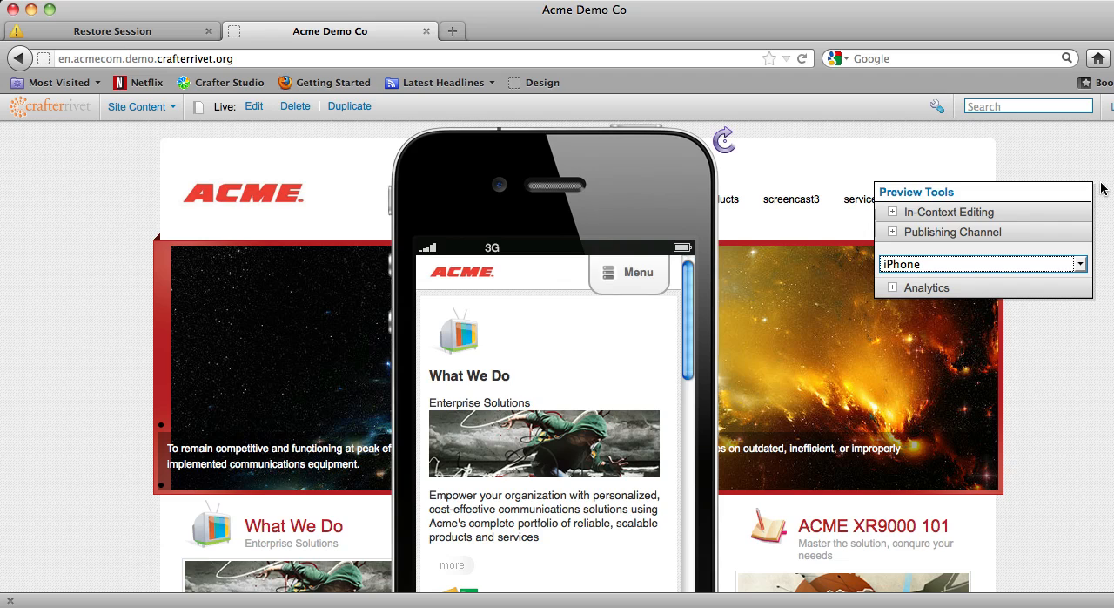
{"action": "mouse_move", "coordinate": [1083, 134]}
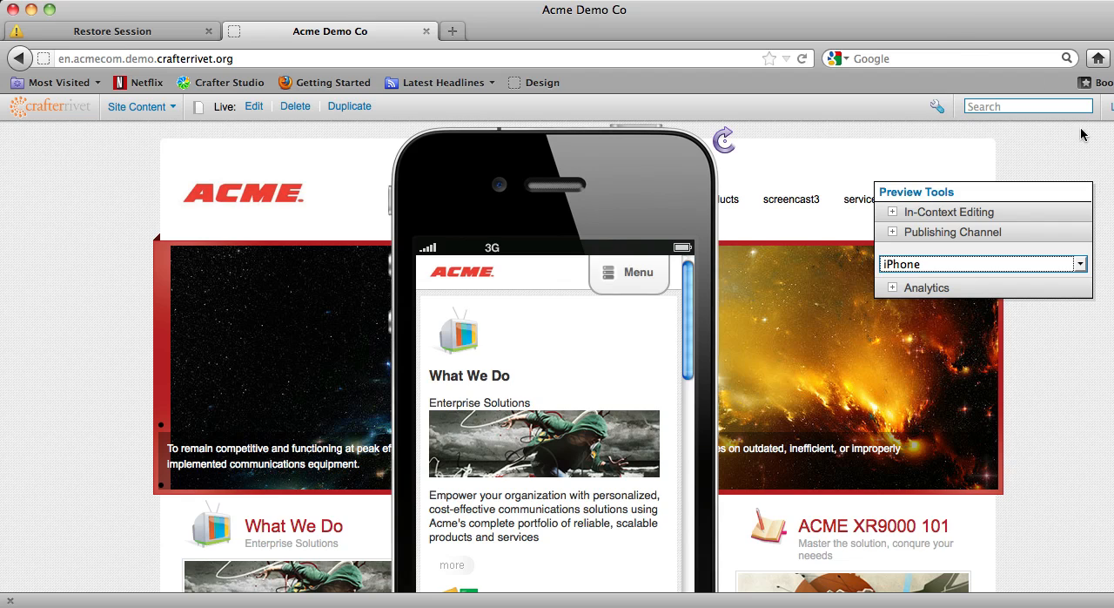
{"action": "mouse_move", "coordinate": [728, 146]}
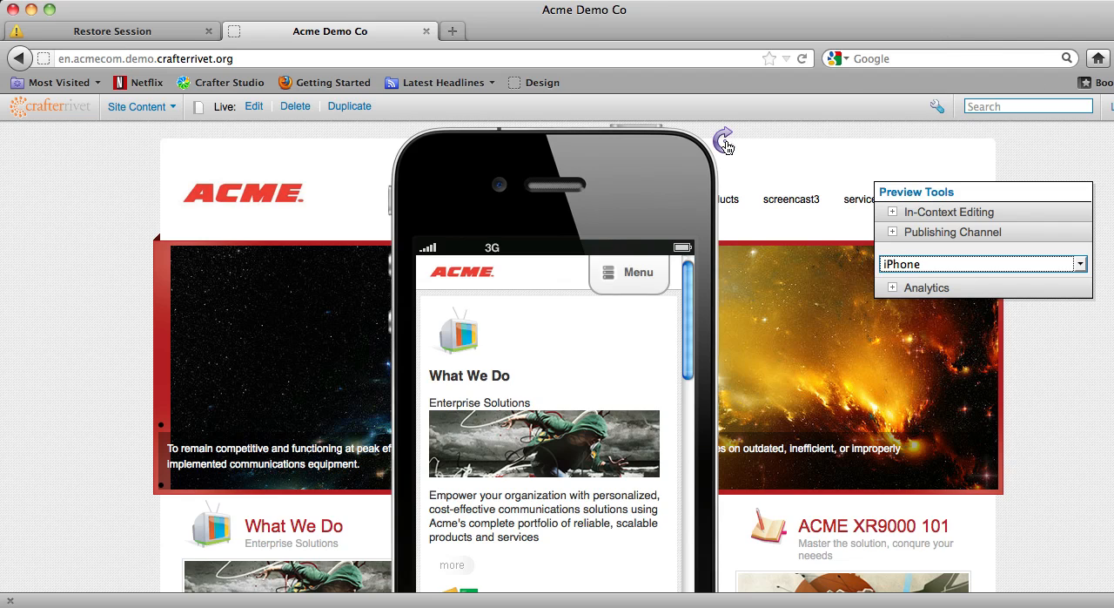
Rotate the phone preview to landscape and back, visit the press release, then return home via the ACME logo.
{"action": "left_click", "coordinate": [722, 140]}
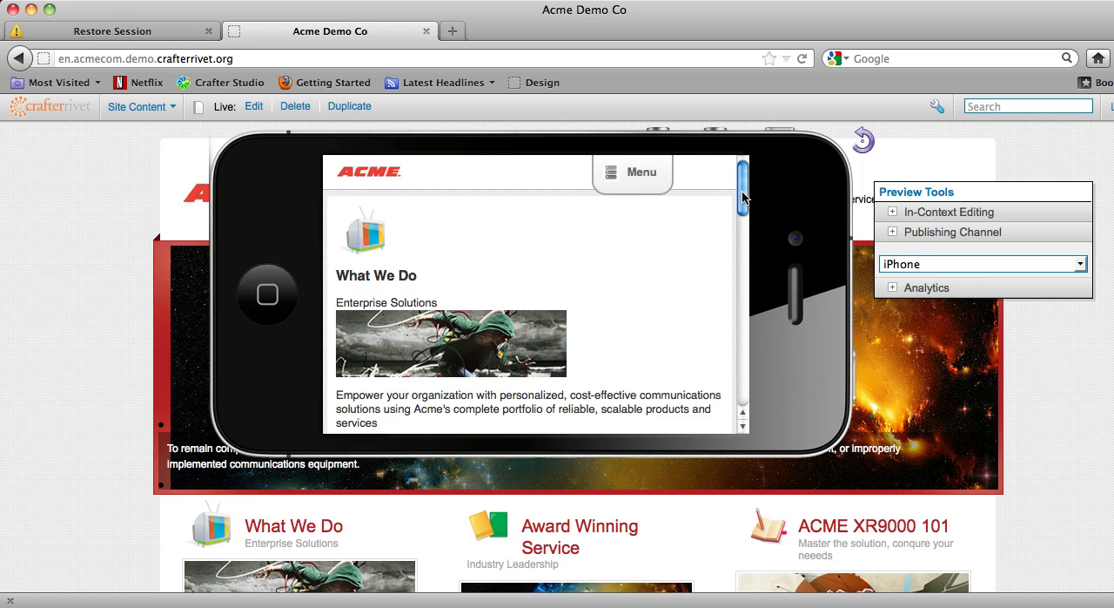
{"action": "scroll", "scroll_direction": "down", "scroll_amount": 3}
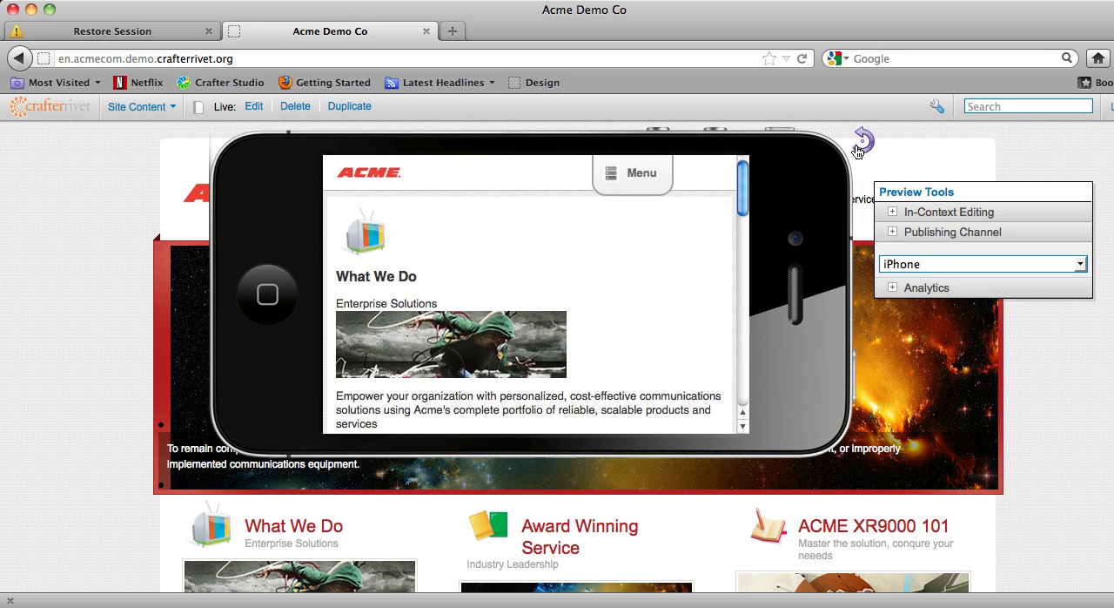
{"action": "left_click", "coordinate": [860, 142]}
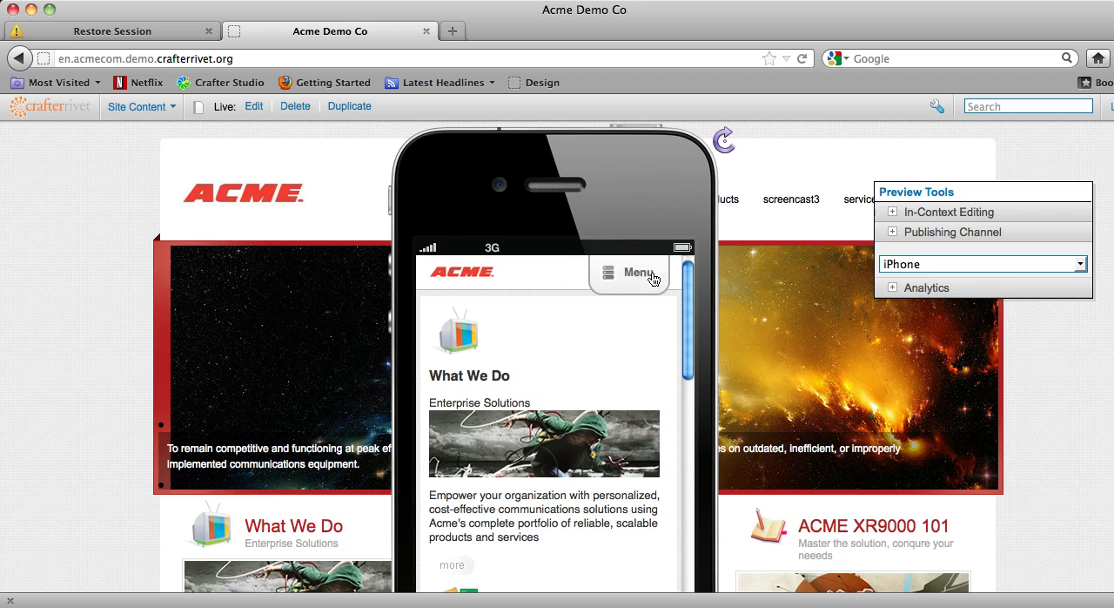
{"action": "mouse_move", "coordinate": [637, 280]}
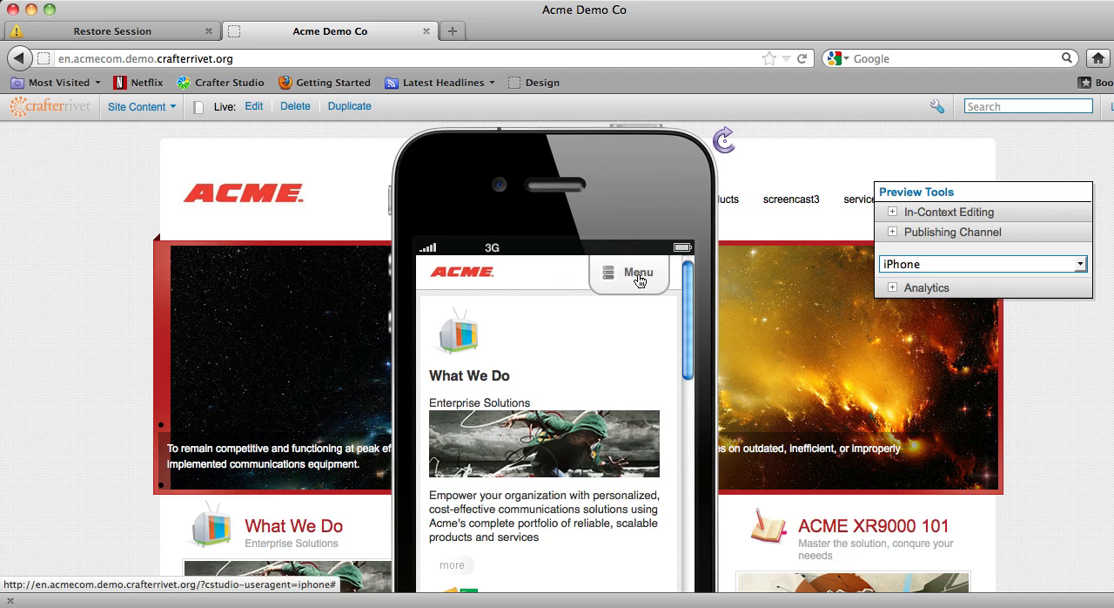
{"action": "left_click", "coordinate": [631, 275]}
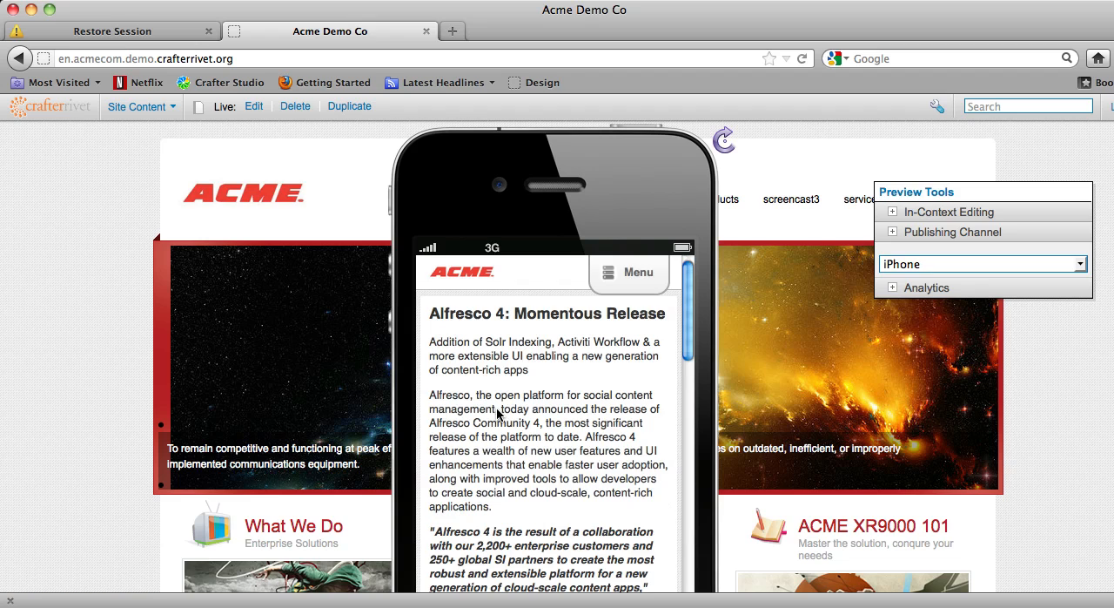
{"action": "mouse_move", "coordinate": [467, 281]}
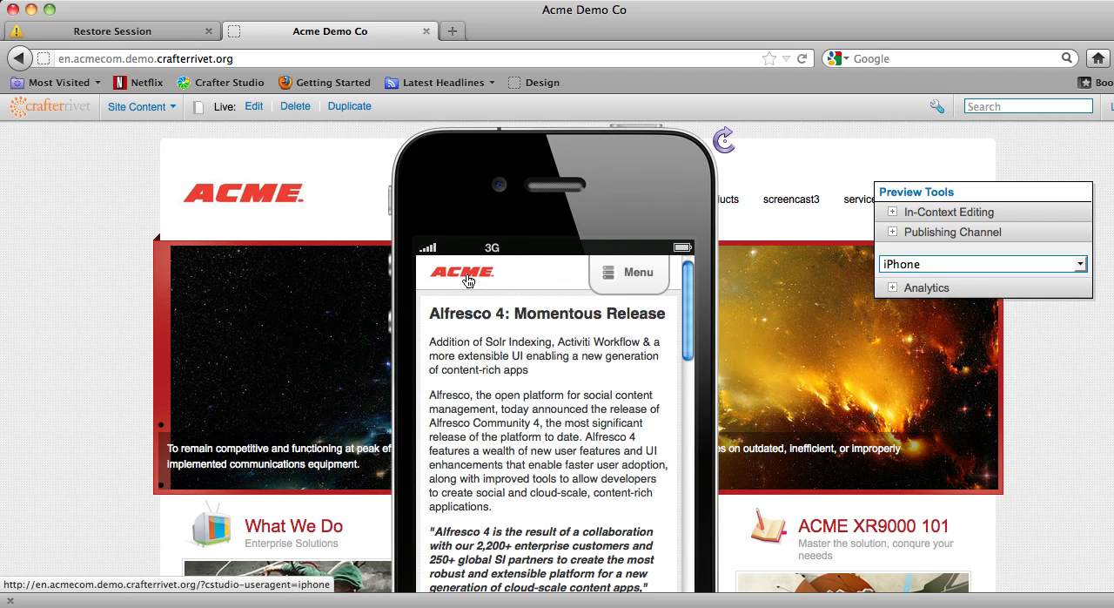
{"action": "scroll", "scroll_direction": "down", "scroll_amount": 3}
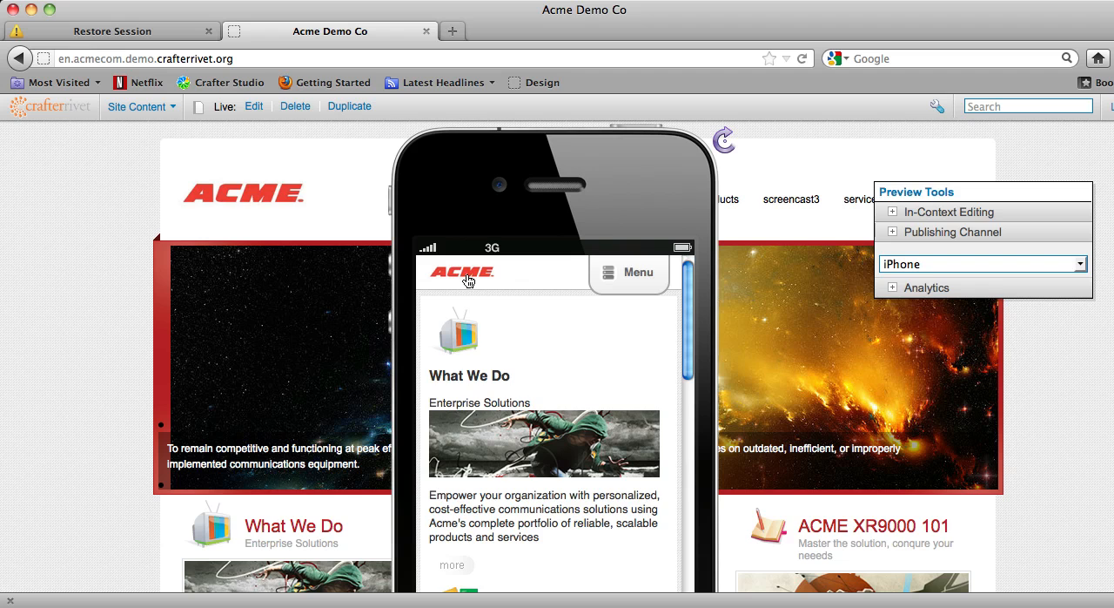
{"action": "left_click", "coordinate": [791, 199]}
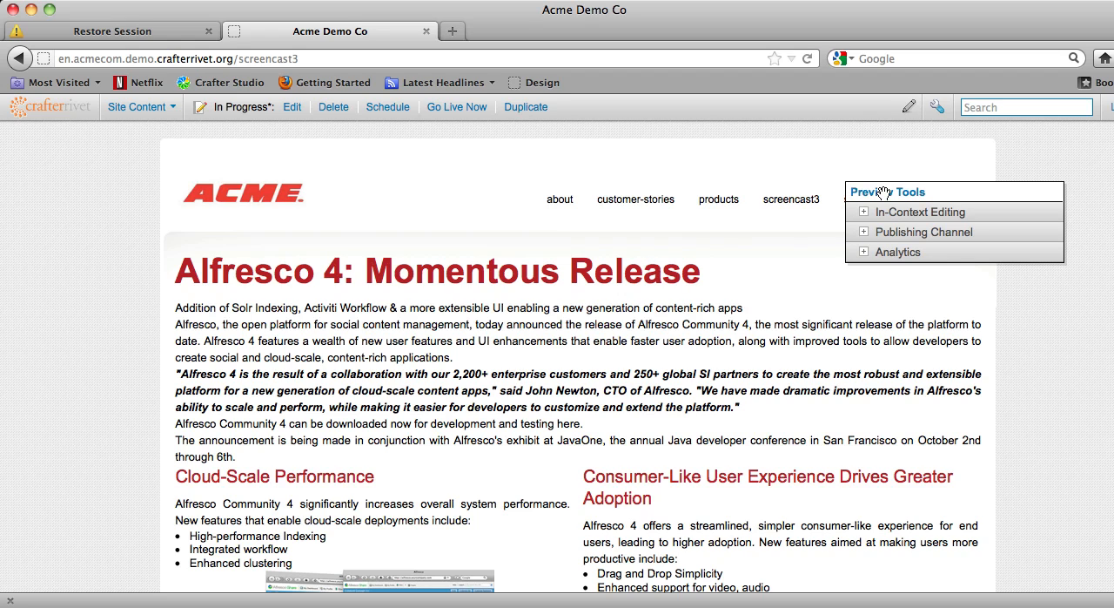
{"action": "mouse_move", "coordinate": [271, 383]}
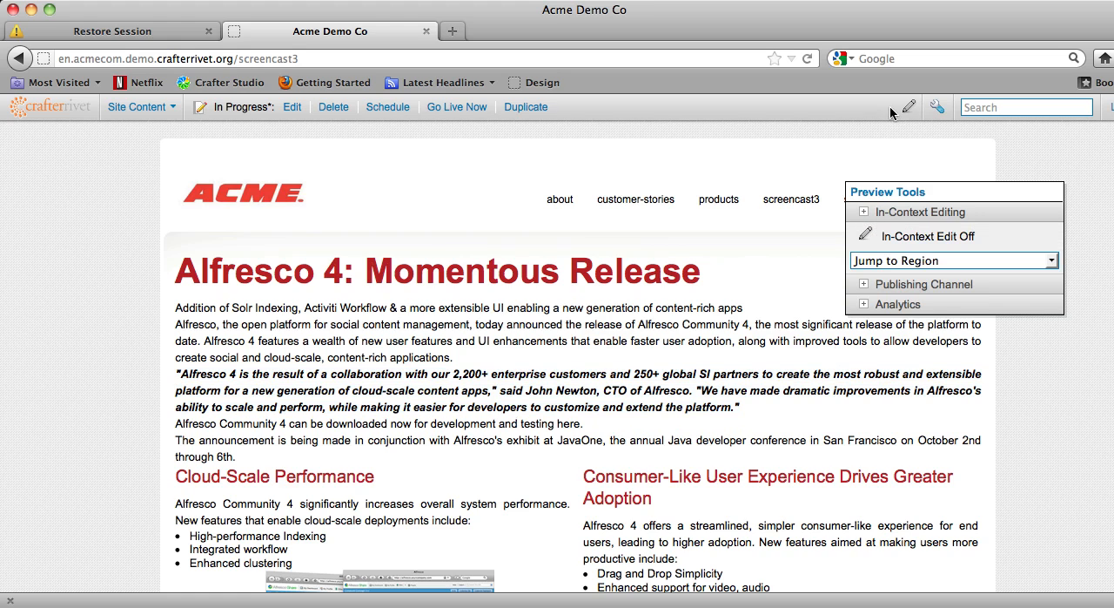
{"action": "mouse_move", "coordinate": [866, 240]}
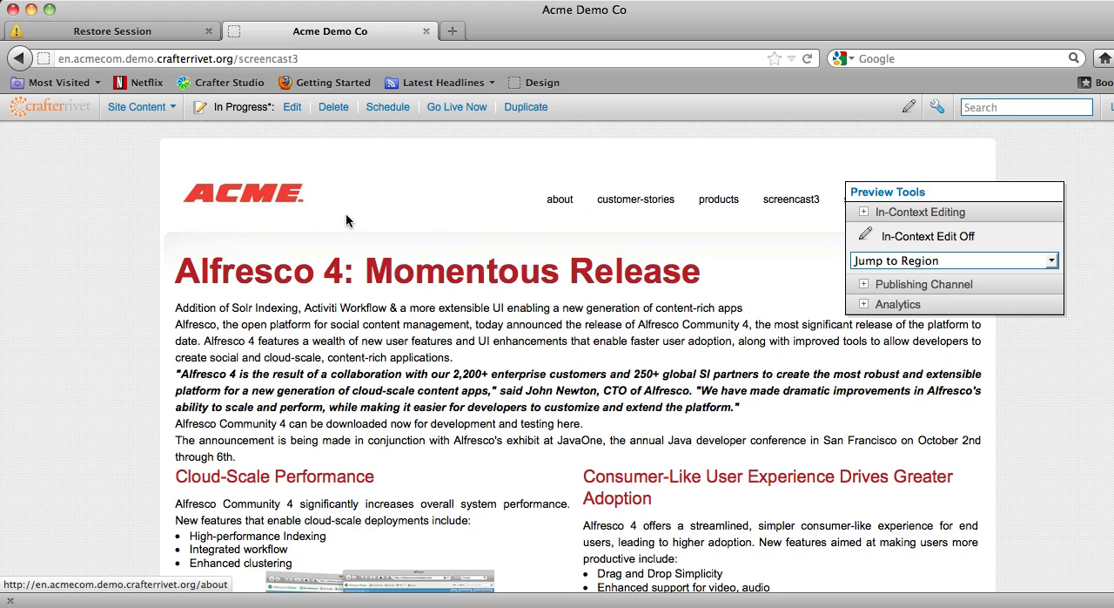
{"action": "mouse_move", "coordinate": [877, 240]}
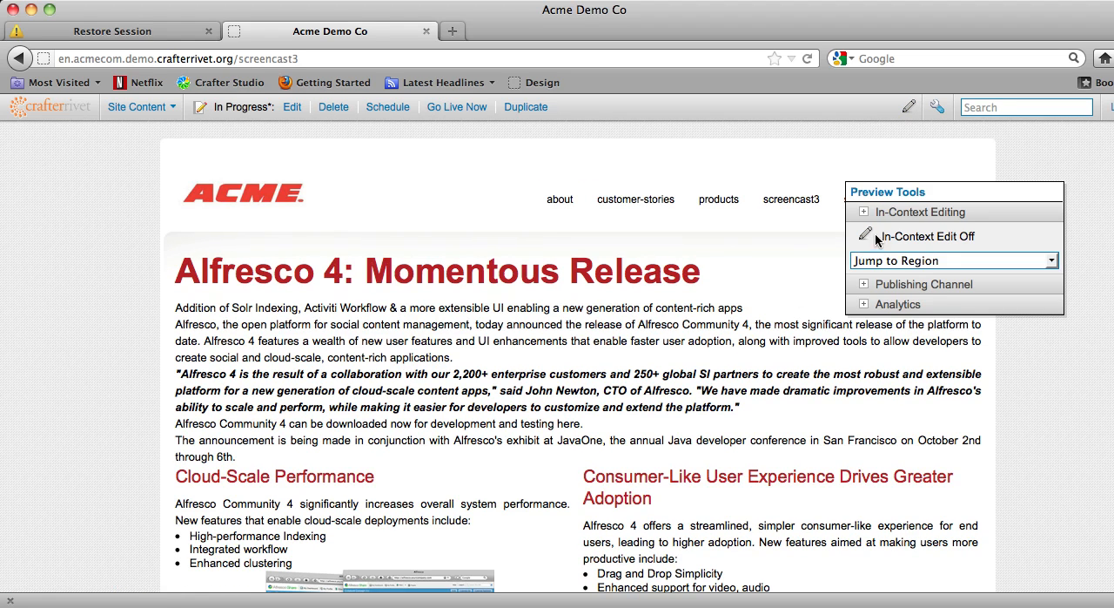
Switch In-Context Edit on and jump to the topBodyCopy region to edit the body copy.
{"action": "left_click", "coordinate": [926, 237]}
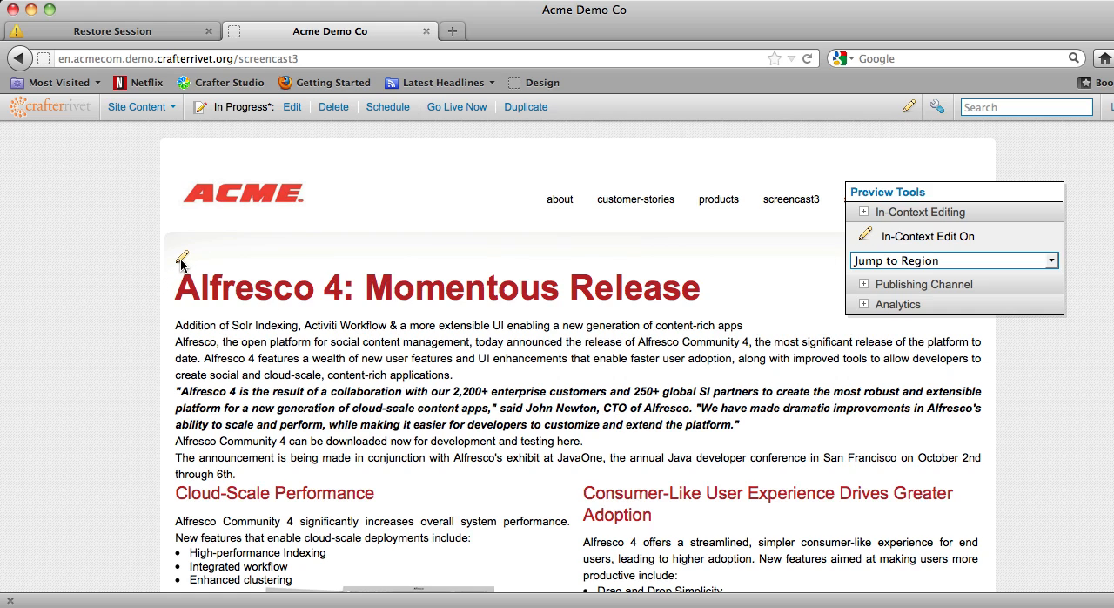
{"action": "mouse_move", "coordinate": [907, 254]}
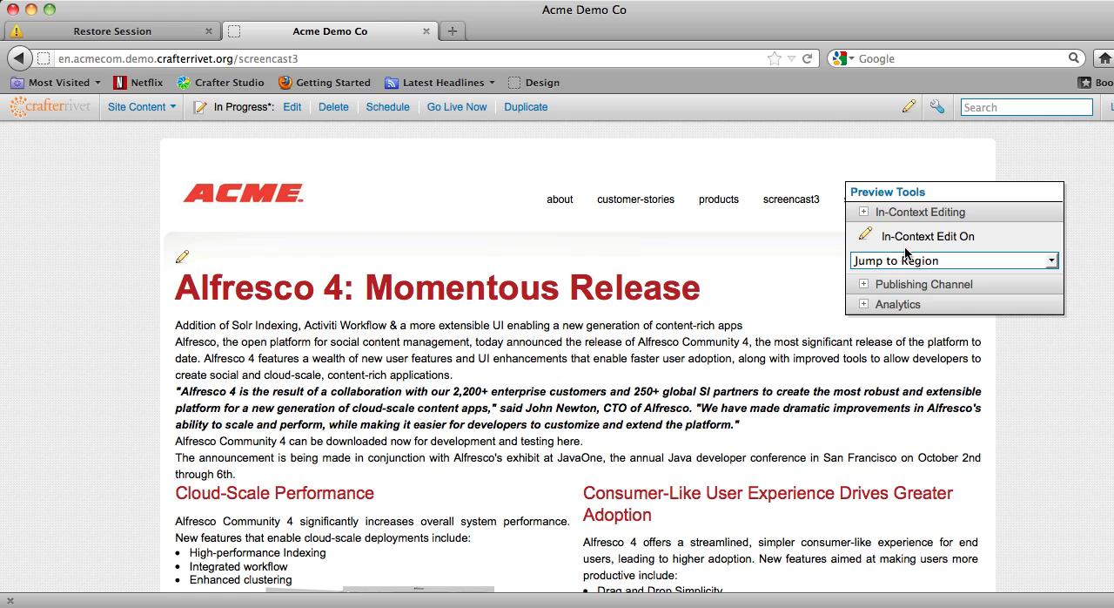
{"action": "left_click", "coordinate": [954, 260]}
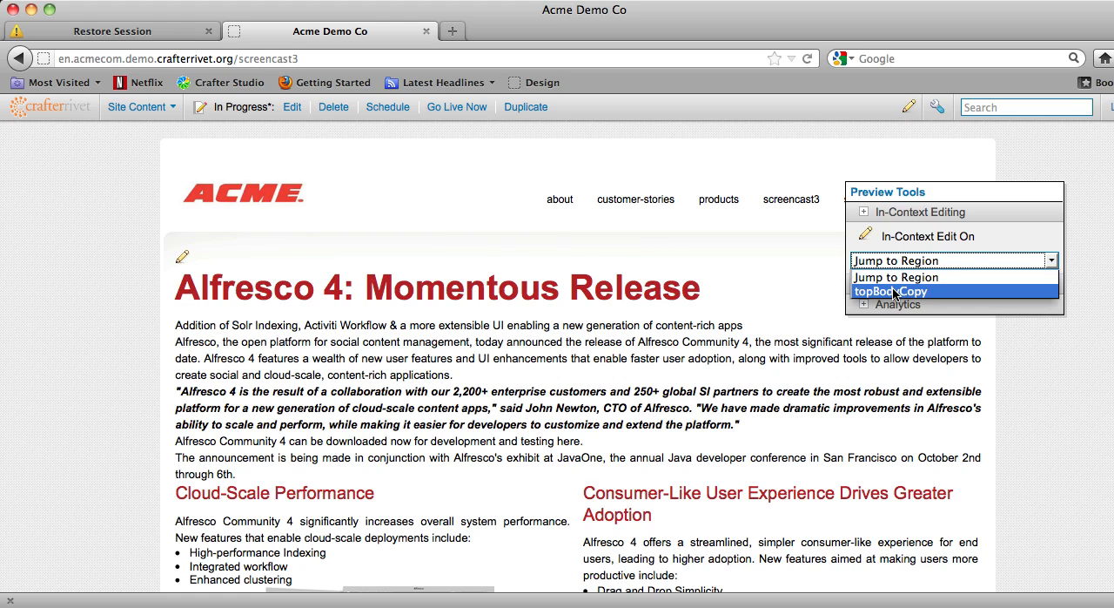
{"action": "left_click", "coordinate": [888, 292]}
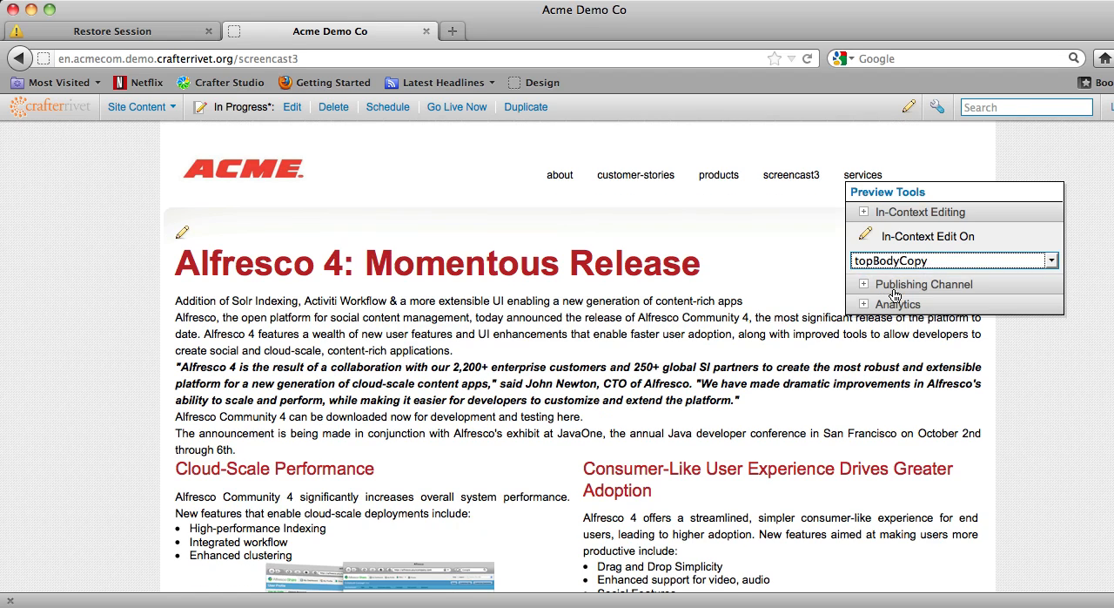
{"action": "mouse_move", "coordinate": [416, 246]}
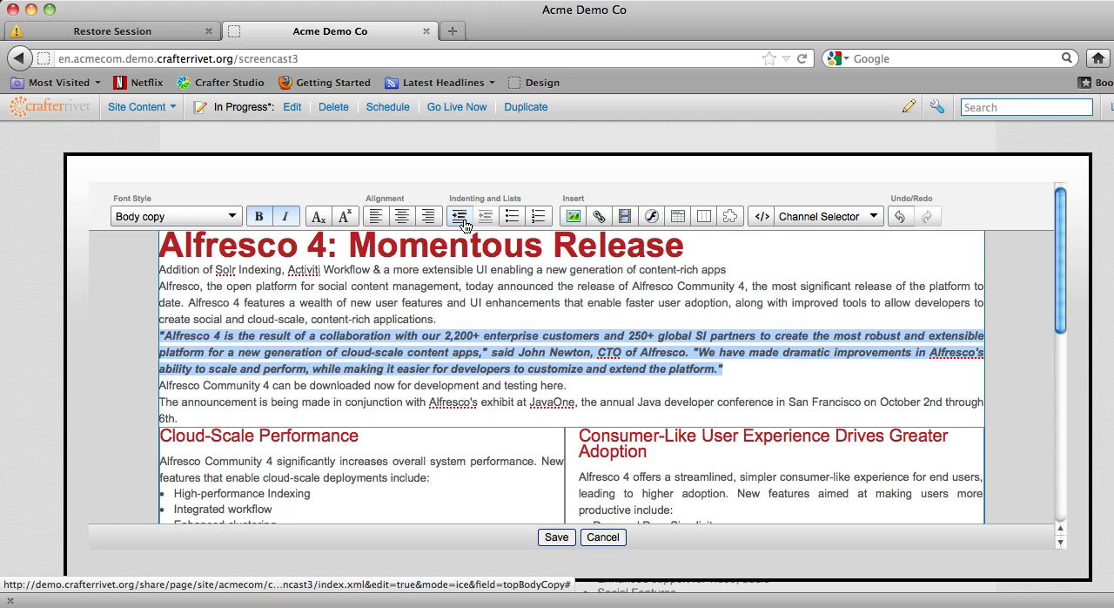
Indent the italic CTO quote paragraph as a block.
{"action": "left_click", "coordinate": [460, 216]}
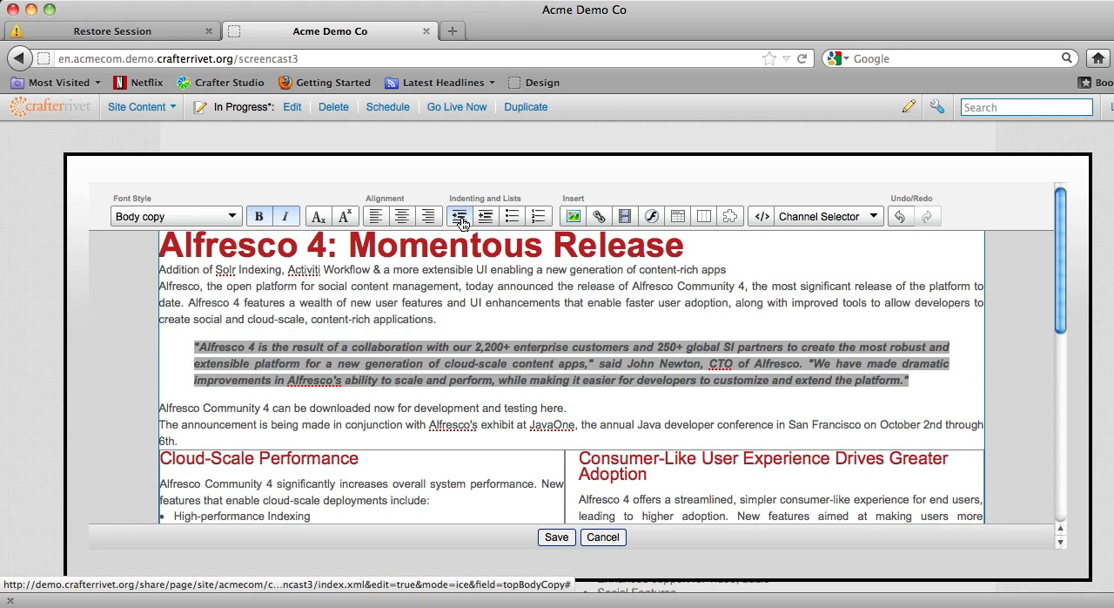
{"action": "mouse_move", "coordinate": [333, 340]}
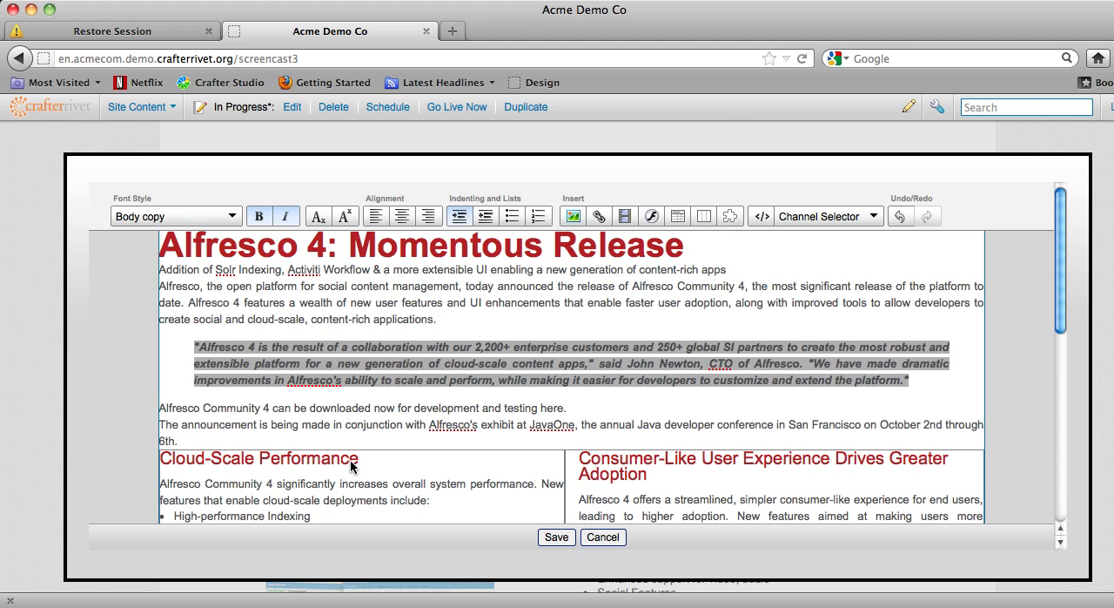
{"action": "mouse_move", "coordinate": [172, 380]}
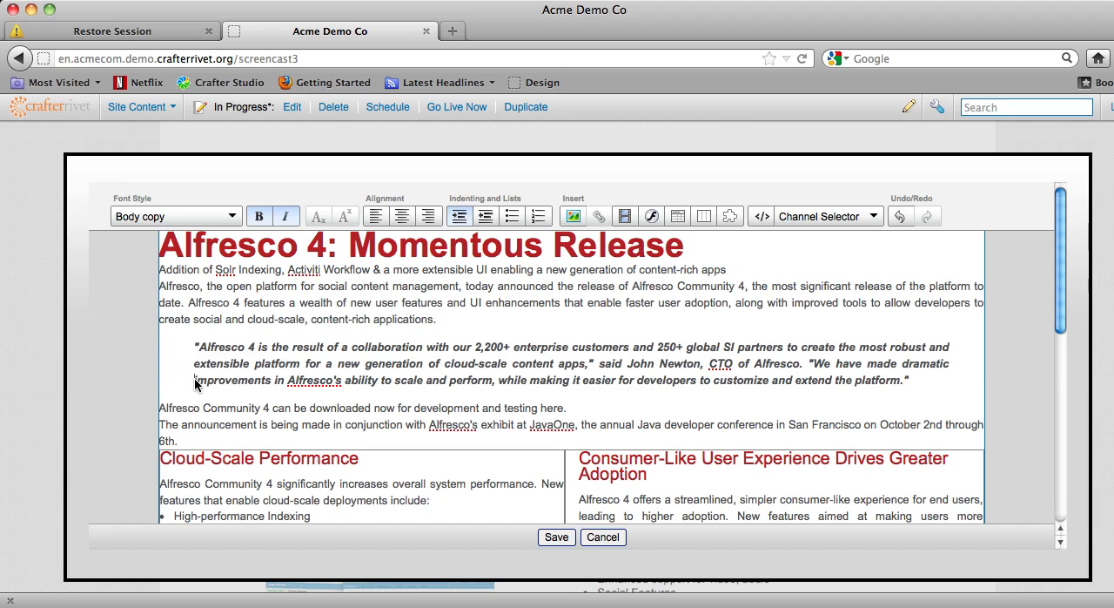
{"action": "mouse_move", "coordinate": [714, 369]}
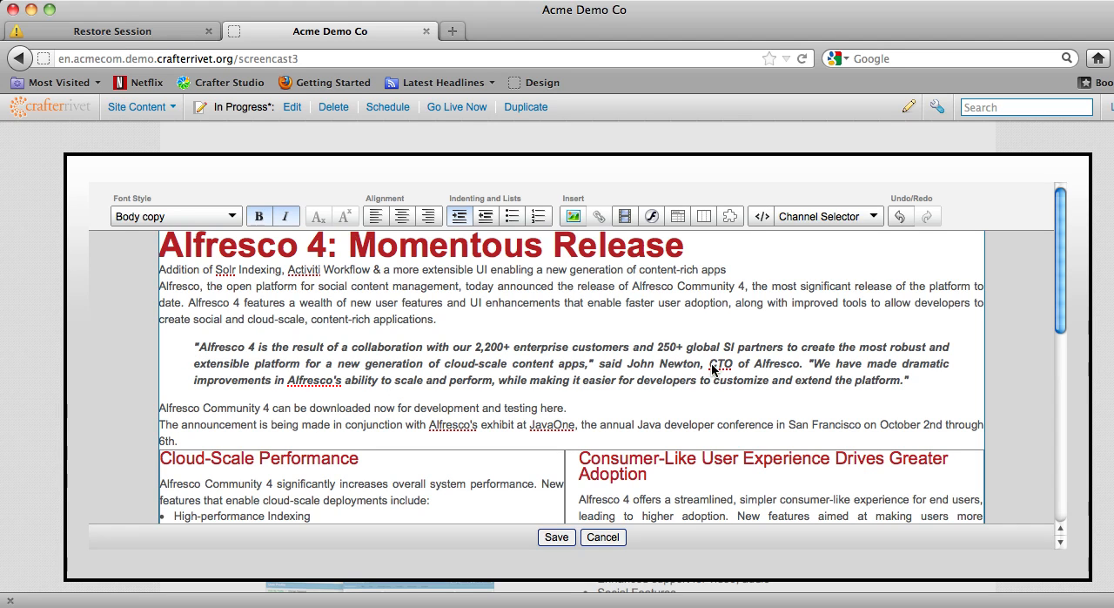
{"action": "mouse_move", "coordinate": [393, 385]}
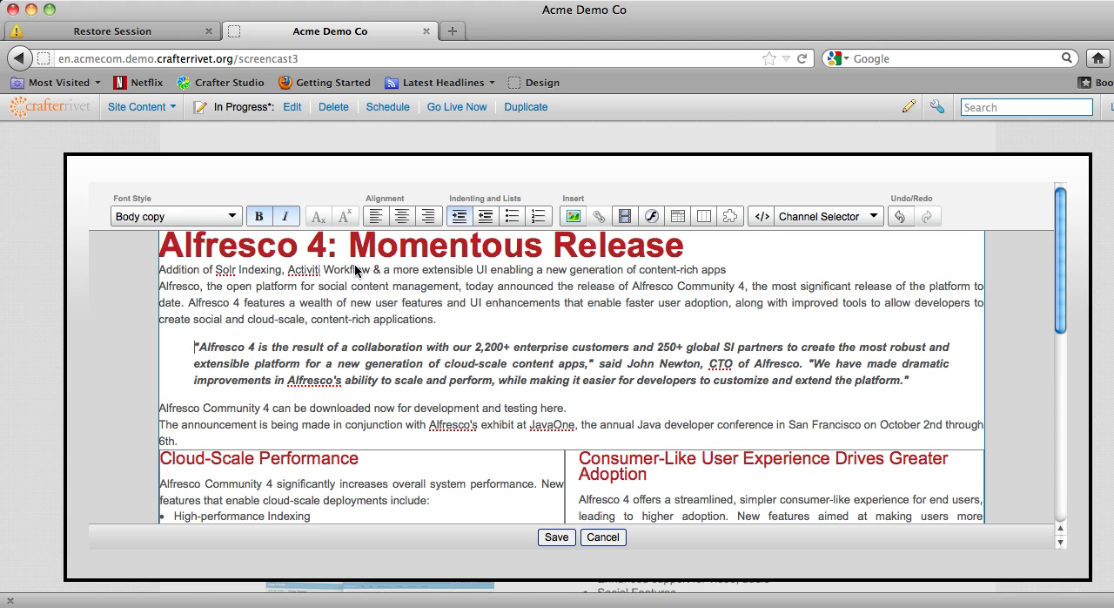
Insert an image, choosing jn-hshot.jpg from the Desktop and uploading it into the quote.
{"action": "left_click", "coordinate": [571, 216]}
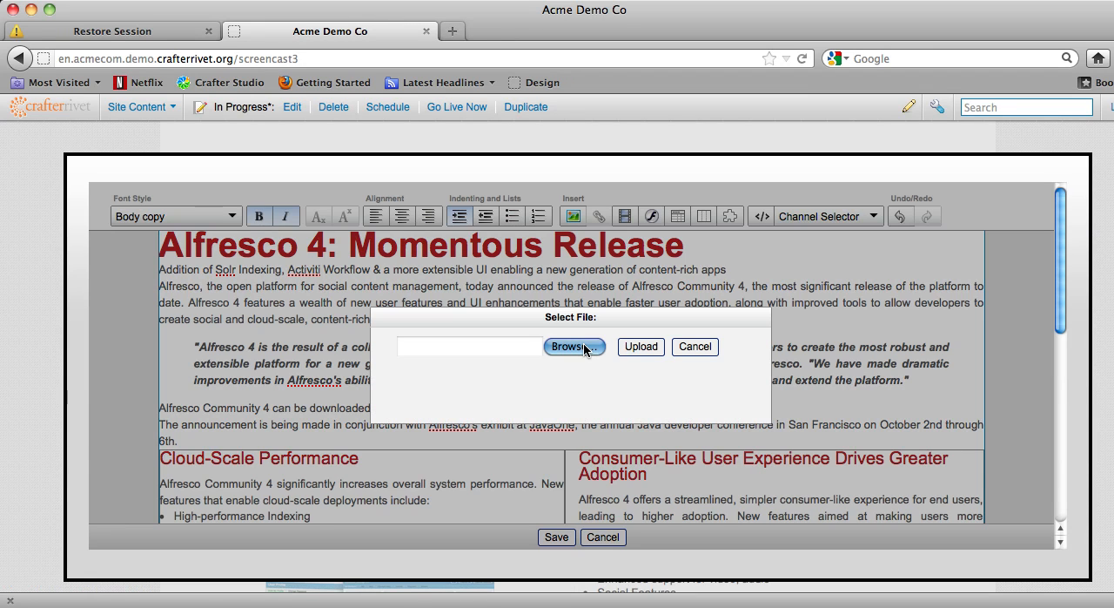
{"action": "left_click", "coordinate": [573, 347]}
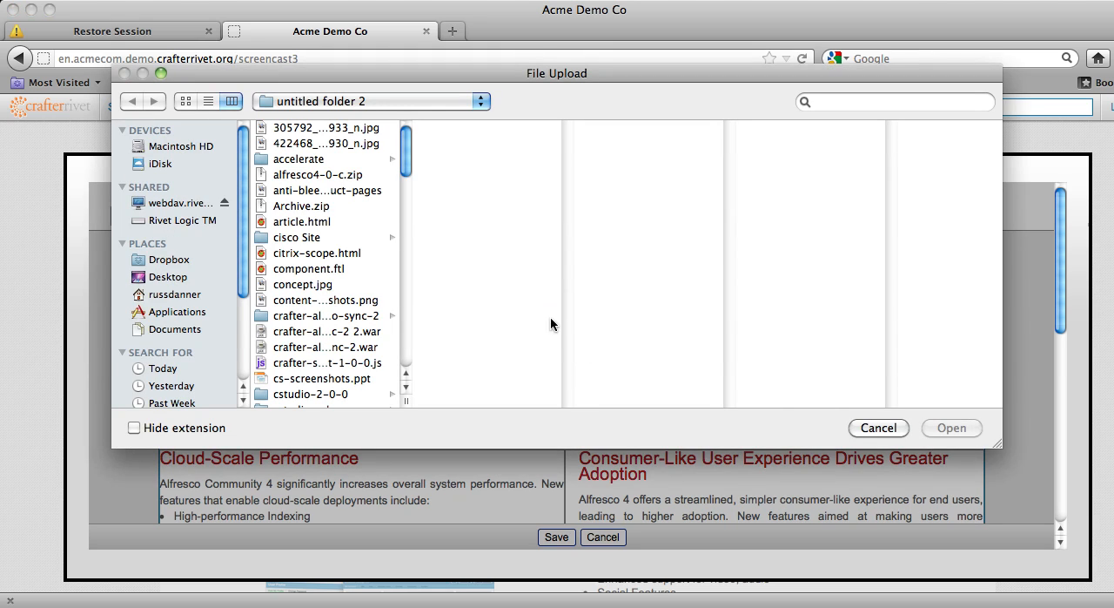
{"action": "mouse_move", "coordinate": [399, 108]}
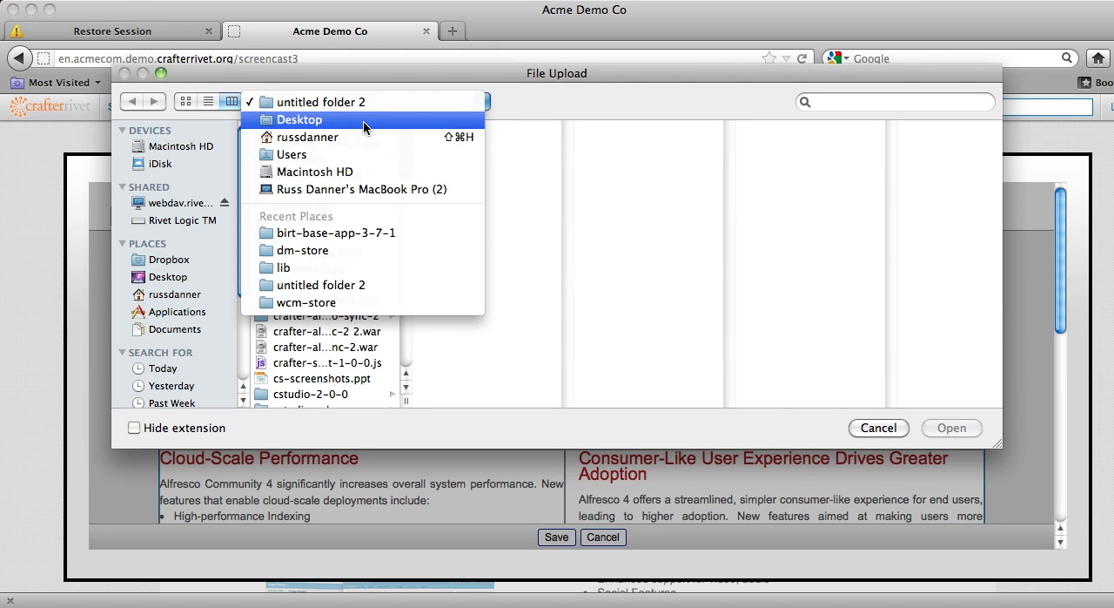
{"action": "left_click", "coordinate": [299, 118]}
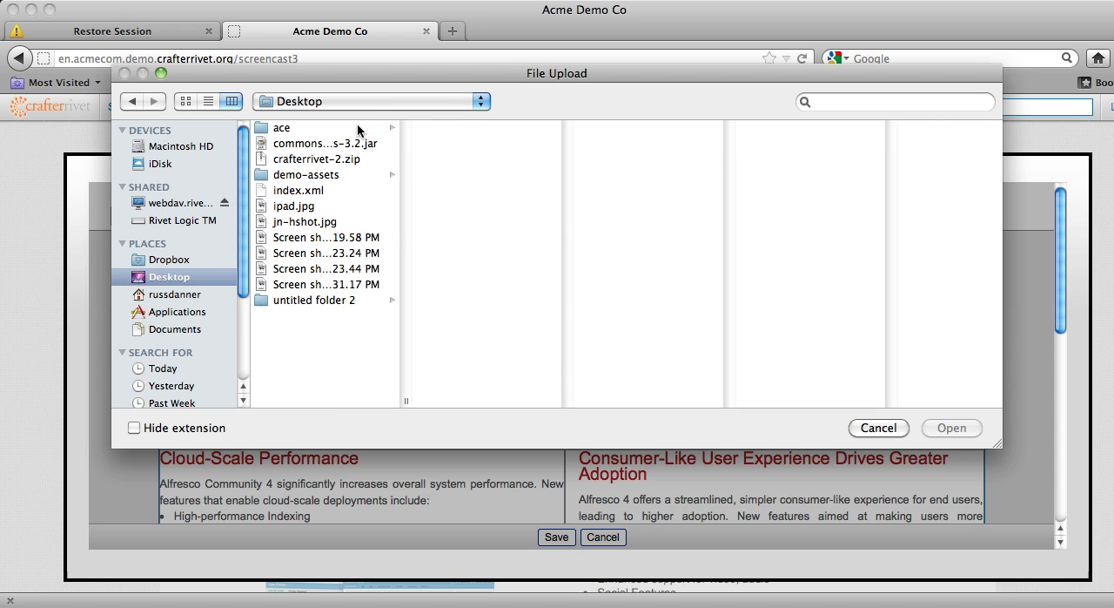
{"action": "mouse_move", "coordinate": [317, 193]}
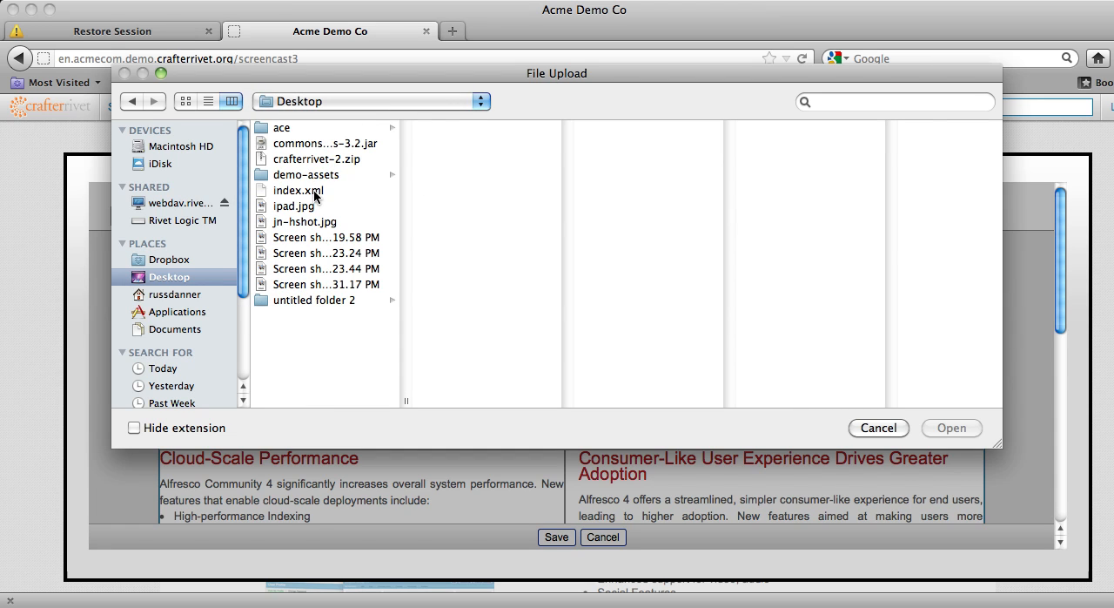
{"action": "mouse_move", "coordinate": [301, 209]}
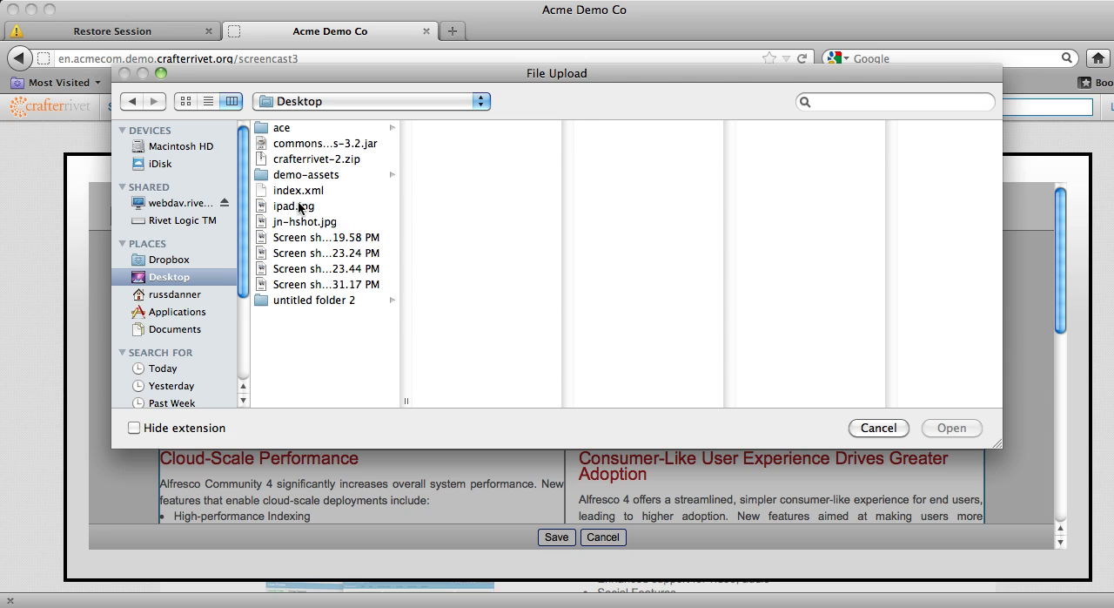
{"action": "left_click", "coordinate": [305, 221]}
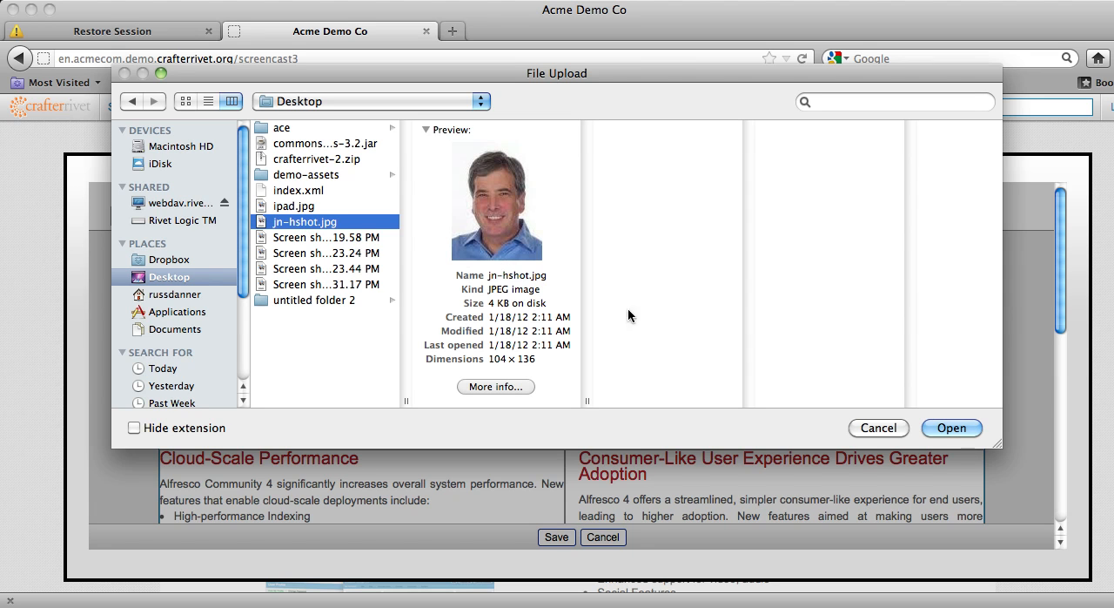
{"action": "left_click", "coordinate": [951, 429]}
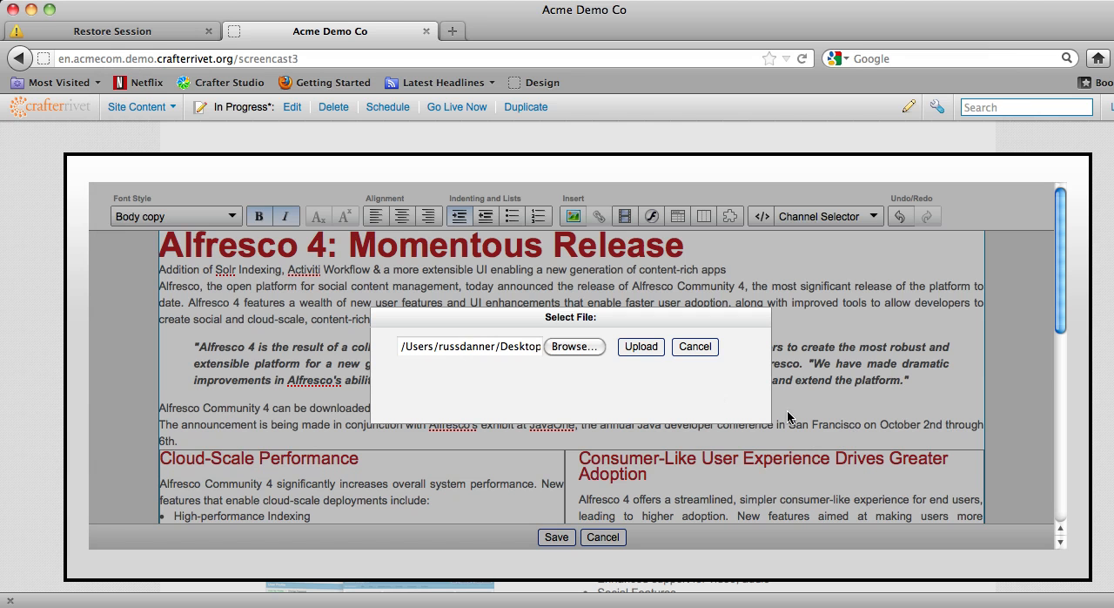
{"action": "mouse_move", "coordinate": [641, 353]}
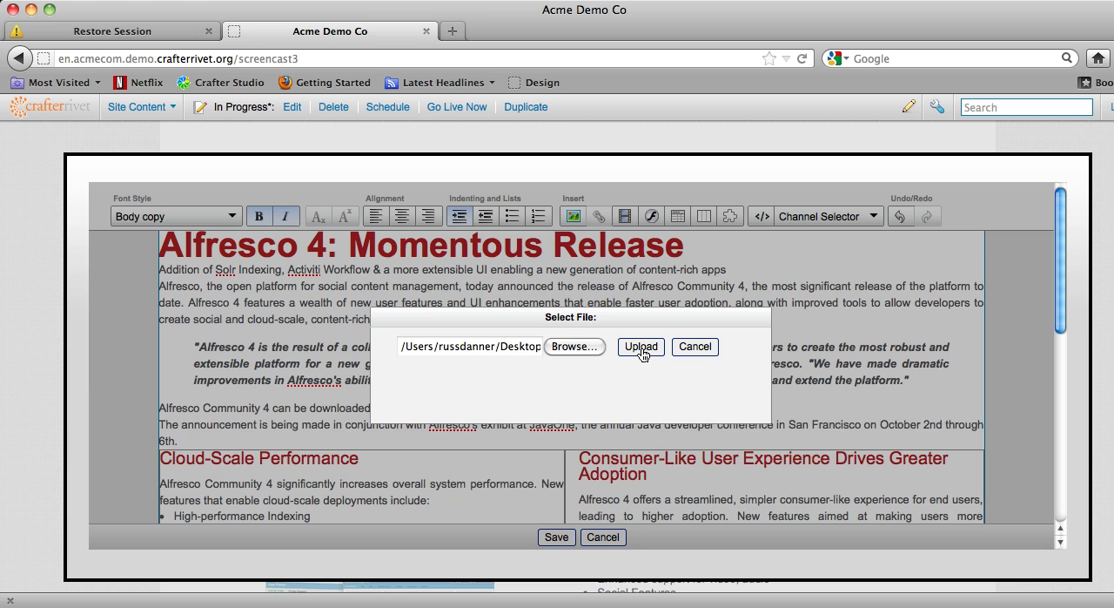
{"action": "left_click", "coordinate": [641, 345]}
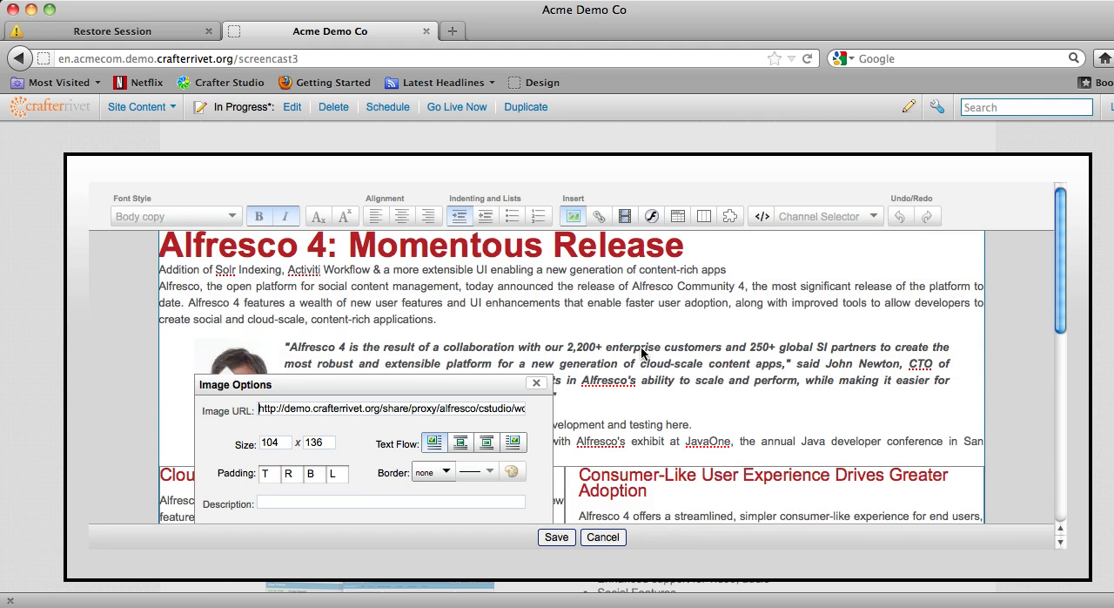
{"action": "mouse_move", "coordinate": [373, 390]}
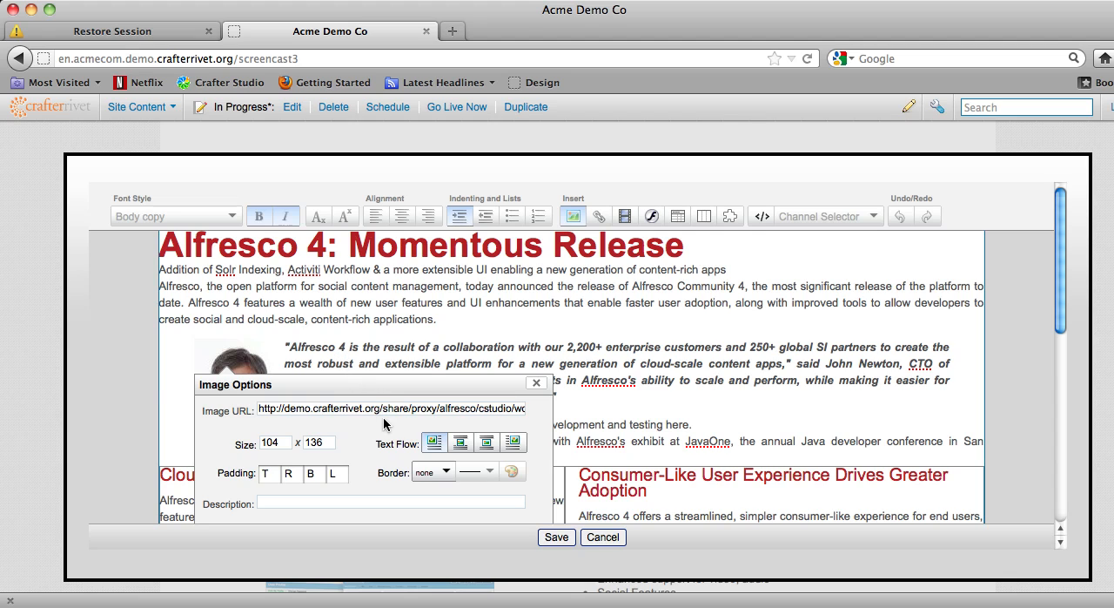
Set the headshot size to 50 x 50 with padding 1 in Image Options.
{"action": "triple_click", "coordinate": [271, 443]}
{"action": "type", "text": "50"}
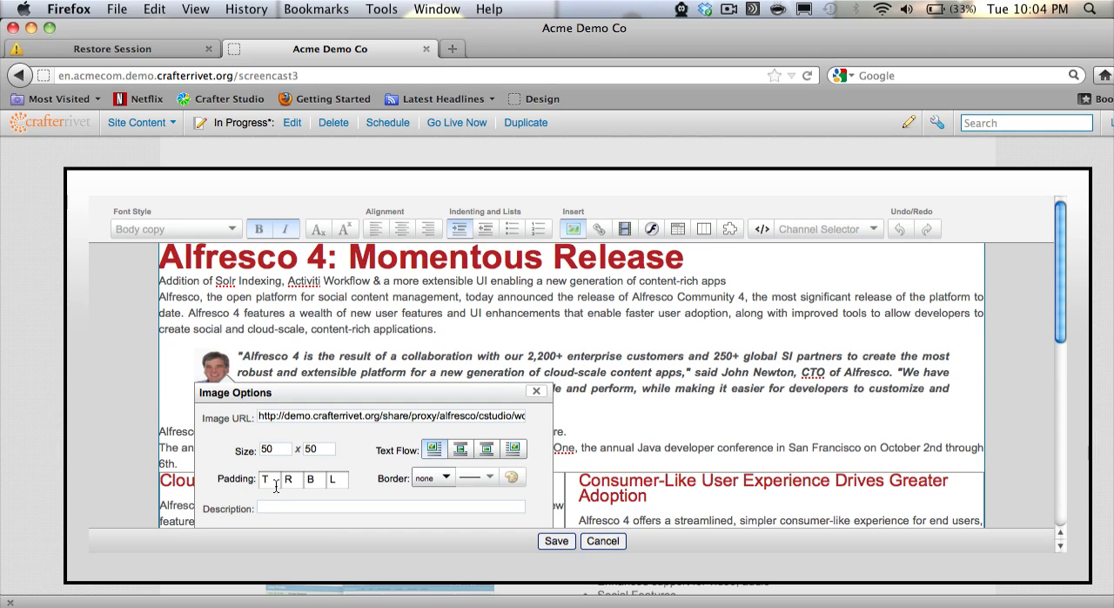
{"action": "left_click", "coordinate": [289, 479]}
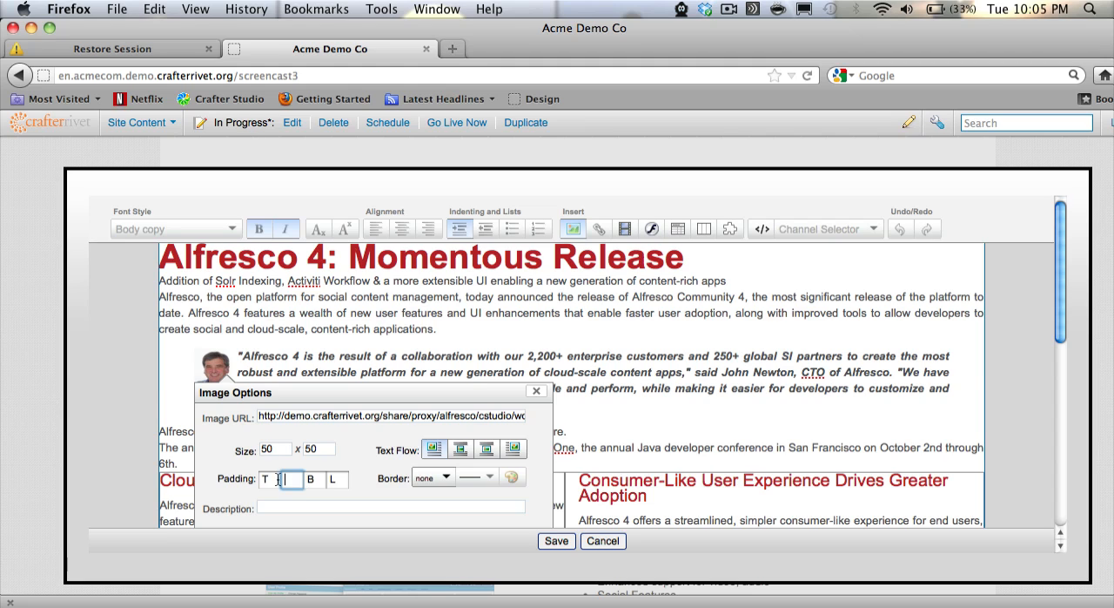
{"action": "type", "text": "1"}
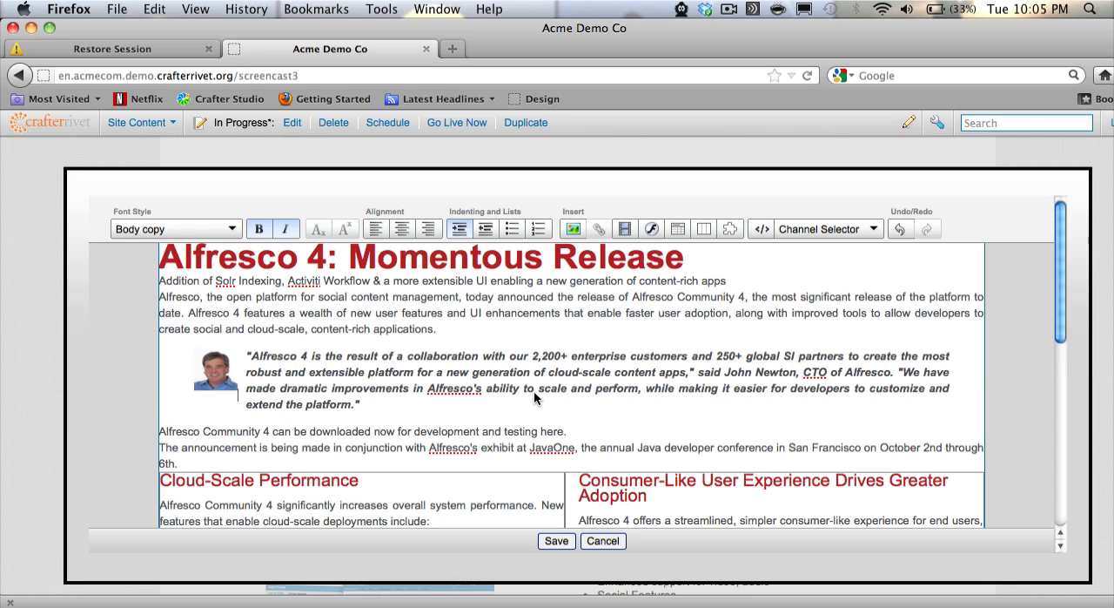
Switch the editor channel to iPhoneVertical and scroll through the narrow layout.
{"action": "left_click", "coordinate": [825, 228]}
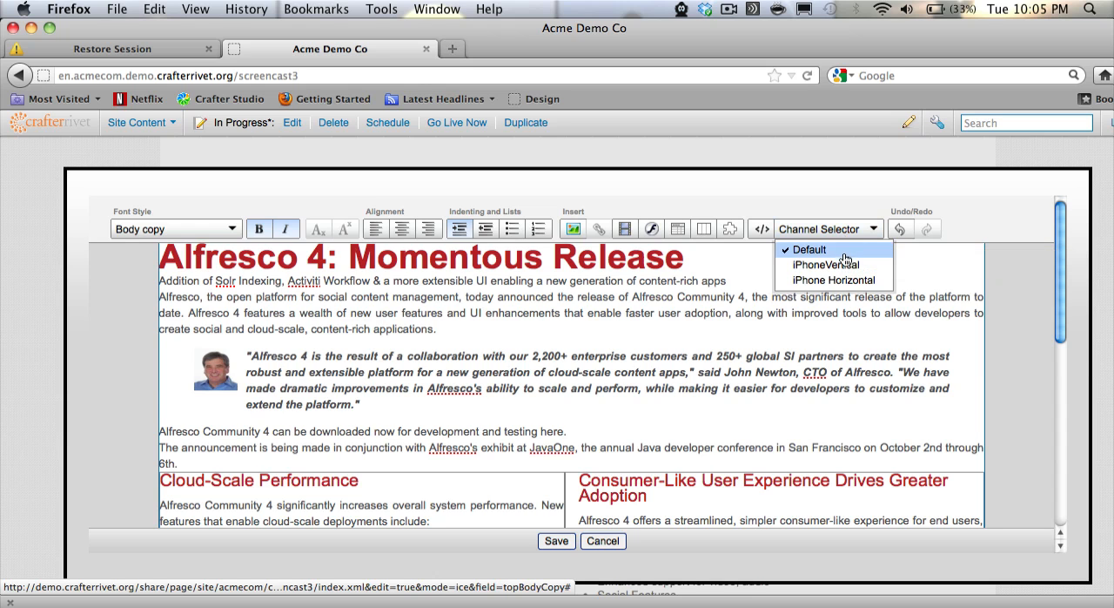
{"action": "left_click", "coordinate": [823, 265]}
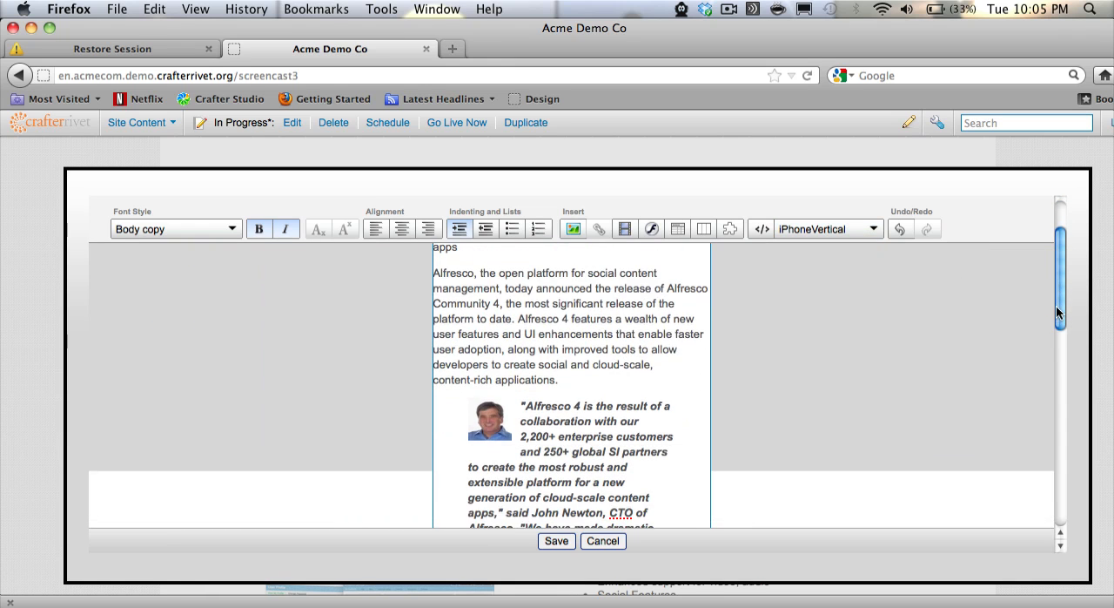
{"action": "scroll", "scroll_direction": "up", "scroll_amount": 3}
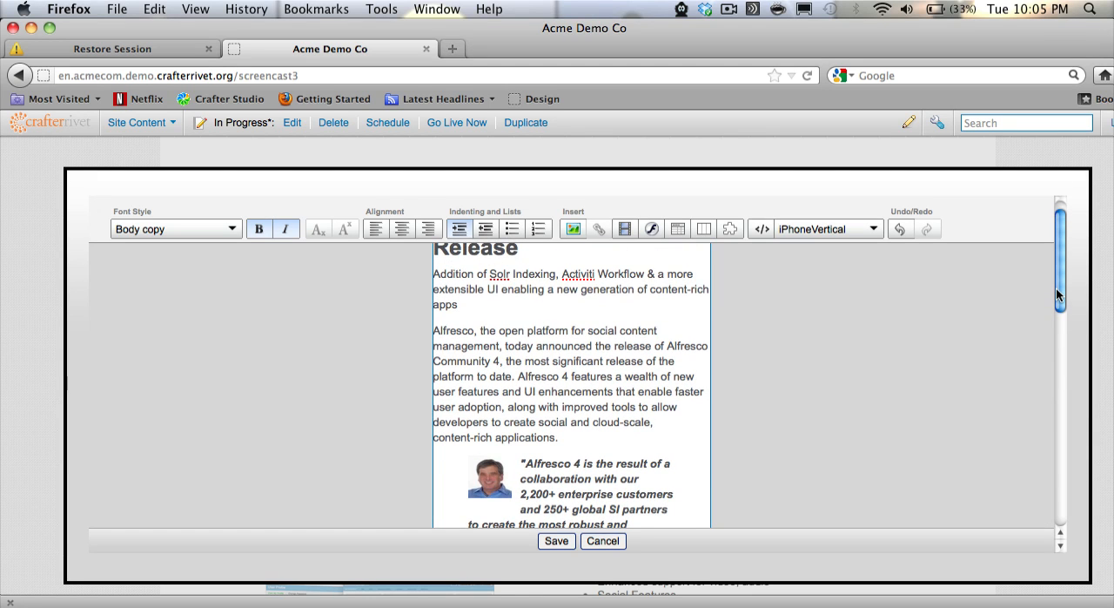
{"action": "scroll", "scroll_direction": "down", "scroll_amount": 3}
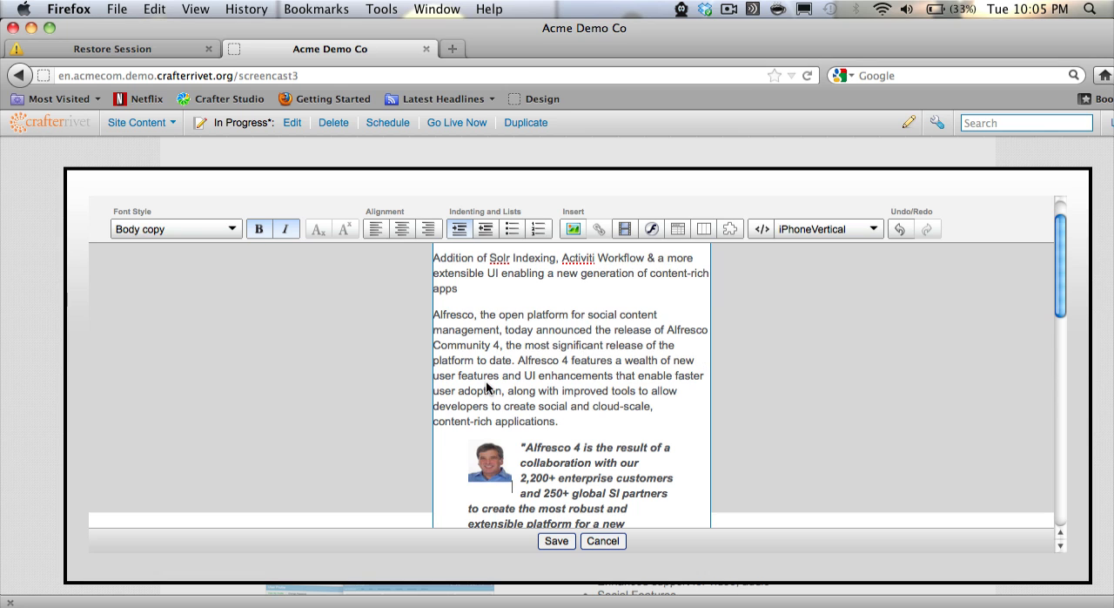
{"action": "mouse_move", "coordinate": [539, 505]}
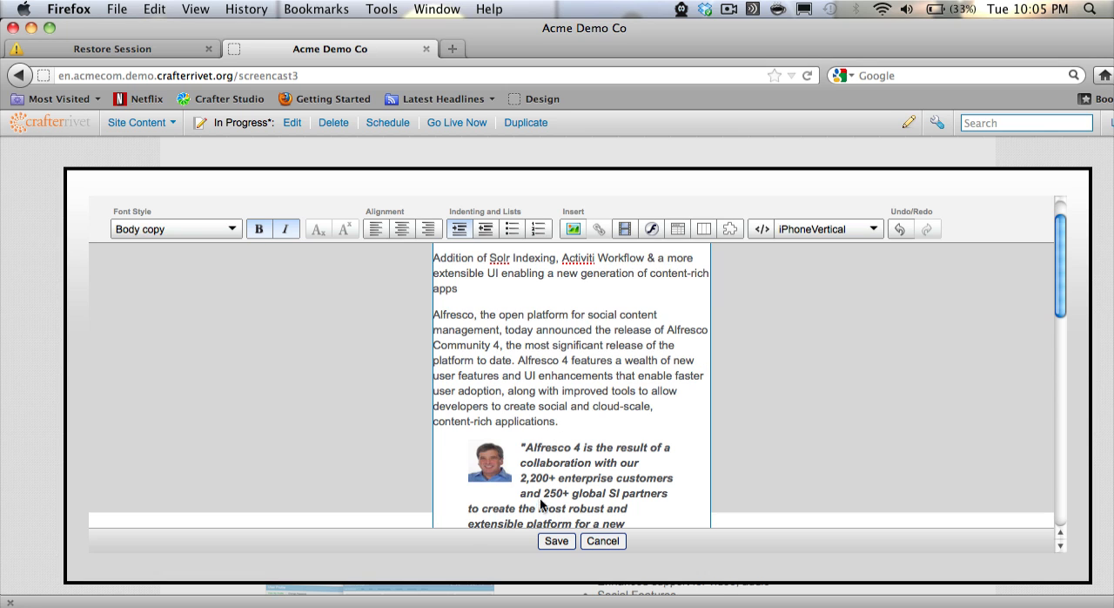
{"action": "mouse_move", "coordinate": [540, 552]}
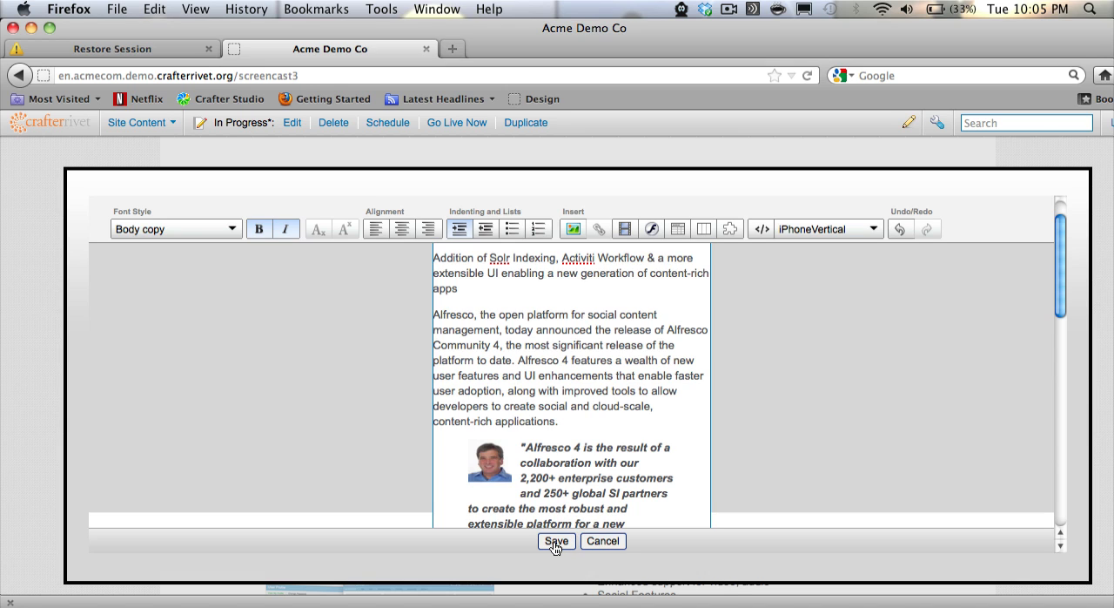
Save the edited body copy and dismiss the Preview Loaded notice with OK.
{"action": "left_click", "coordinate": [555, 540]}
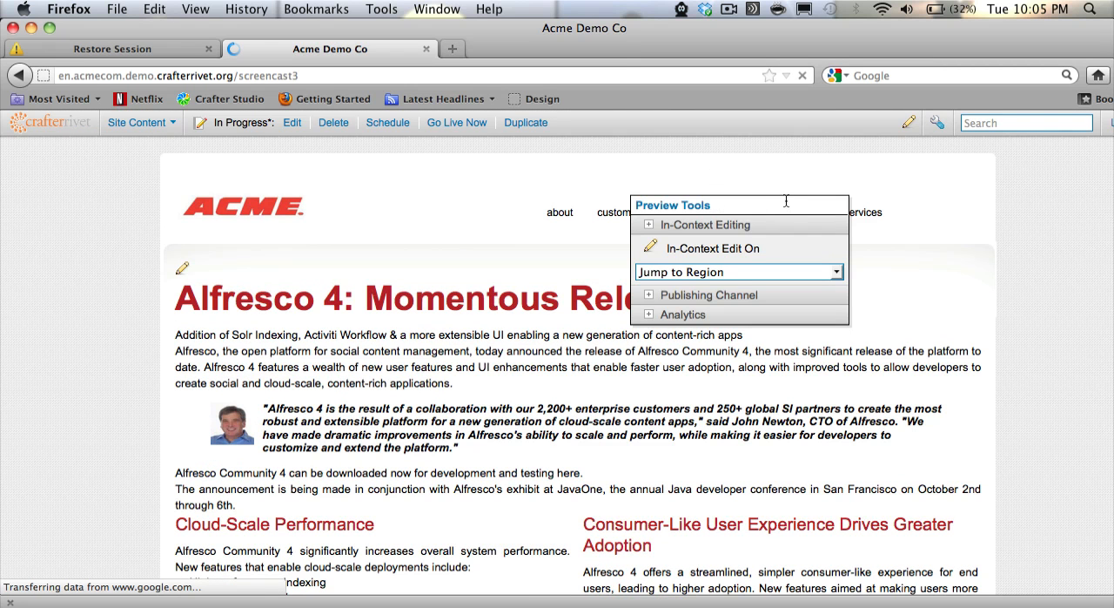
{"action": "left_click", "coordinate": [712, 247]}
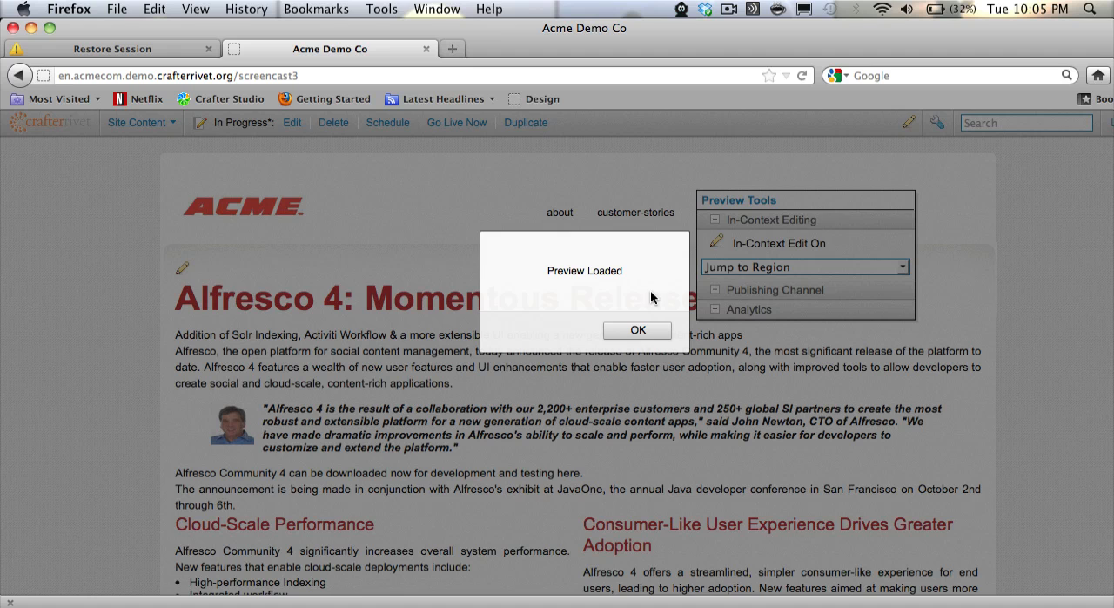
{"action": "left_click", "coordinate": [637, 330]}
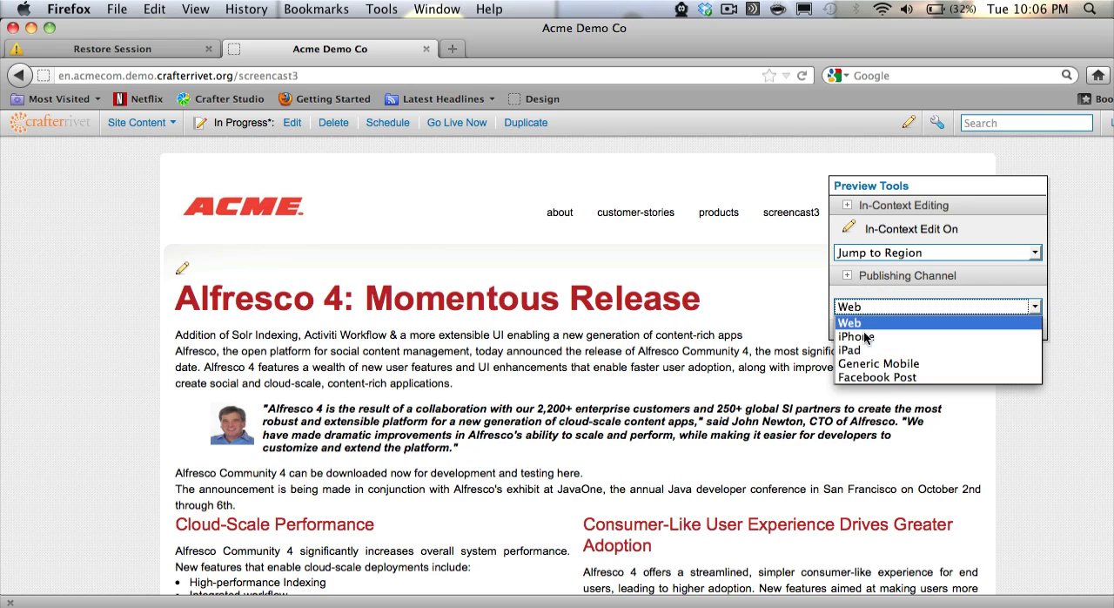
Choose the iPhone publishing channel and scroll the article inside the phone frame overlay.
{"action": "left_click", "coordinate": [857, 338]}
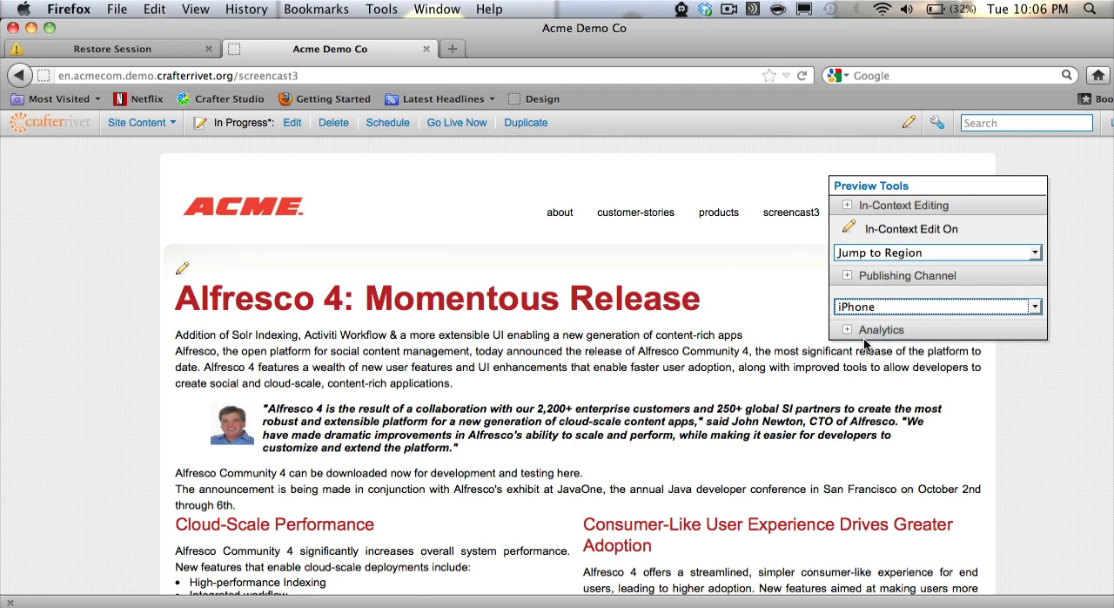
{"action": "left_click", "coordinate": [937, 306]}
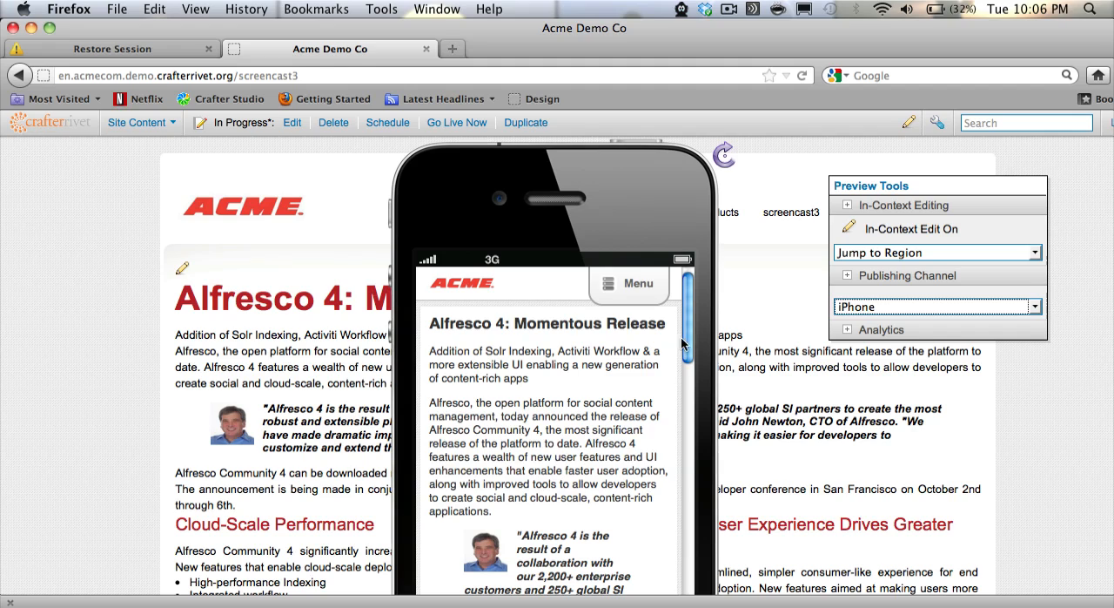
{"action": "scroll", "scroll_direction": "down", "scroll_amount": 3}
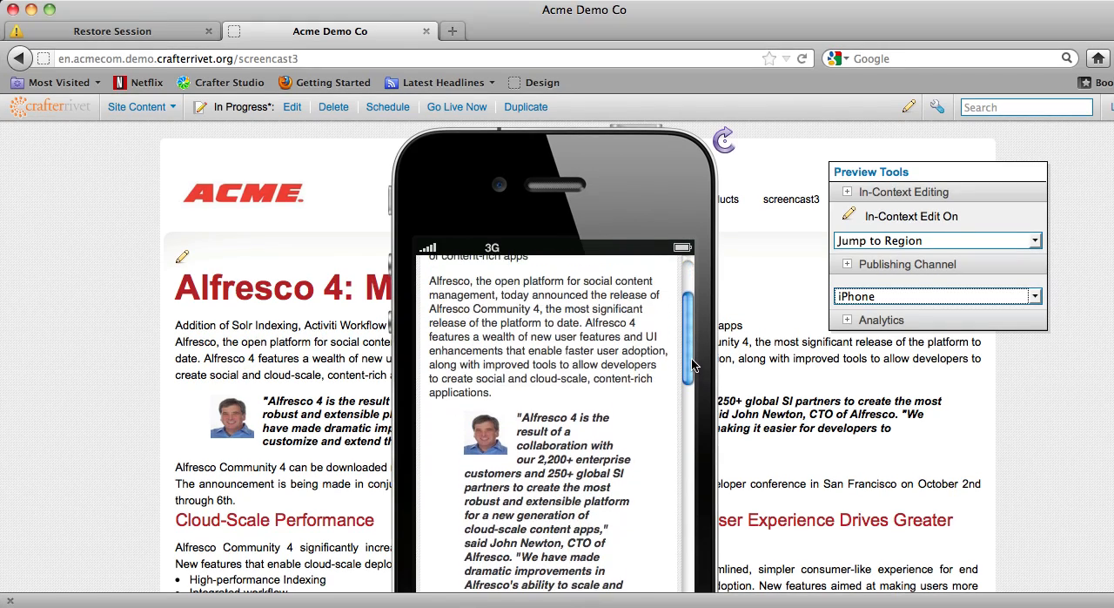